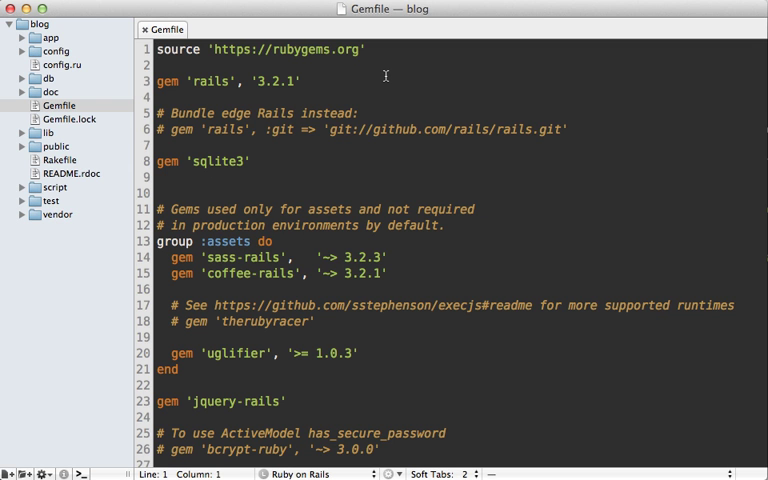
- Open the Superman article and request localhost:3000/articles/1.json, which shows 'Template is missing'
scroll(down, 3)
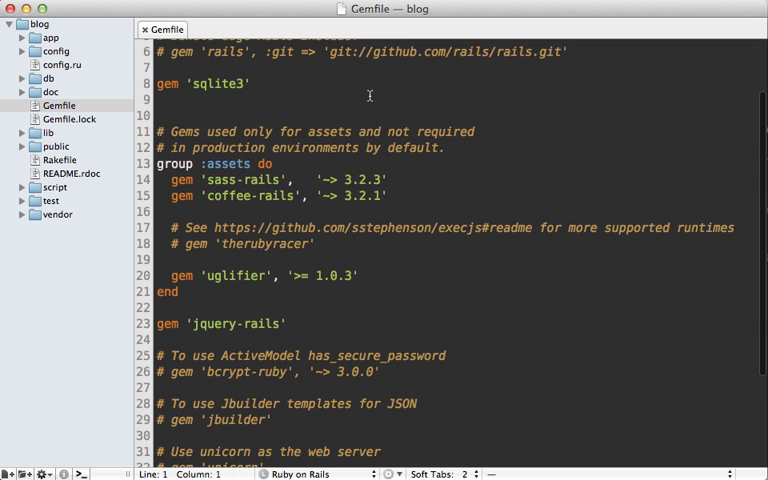
scroll(down, 3)
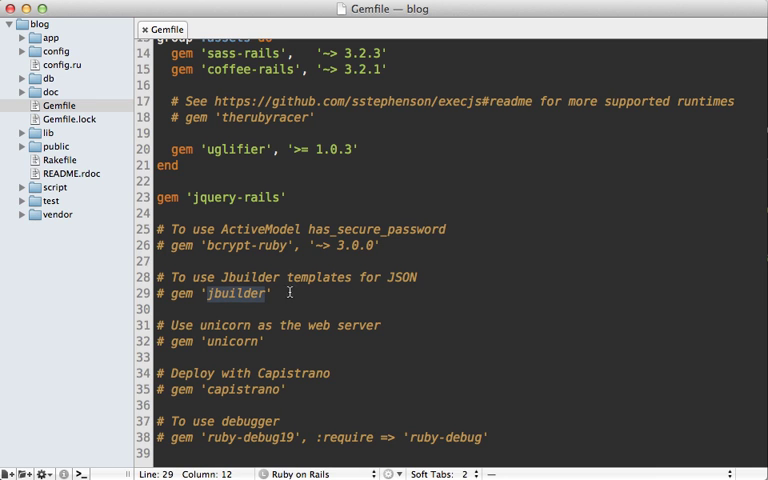
mouse_move(404, 277)
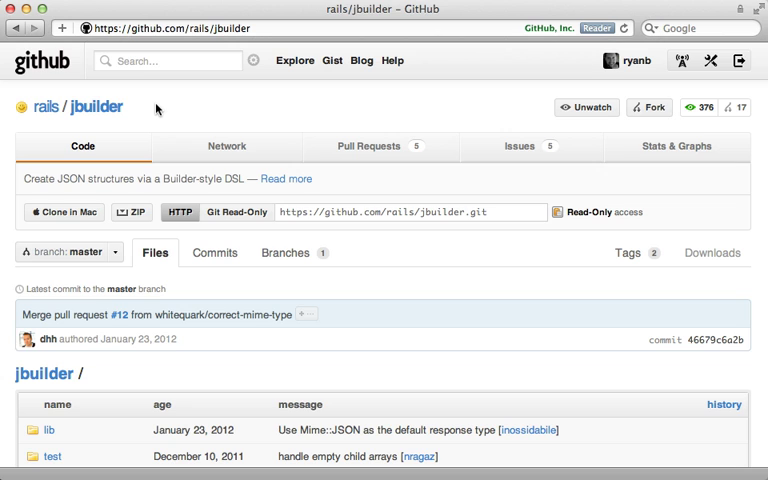
mouse_move(148, 138)
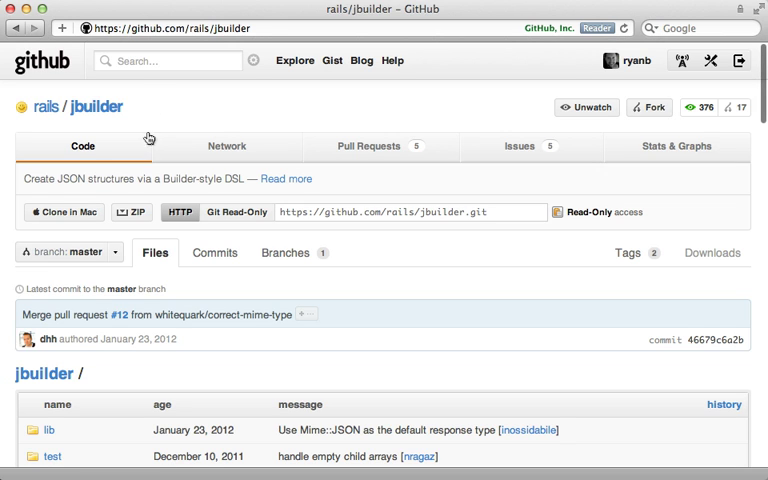
mouse_move(57, 358)
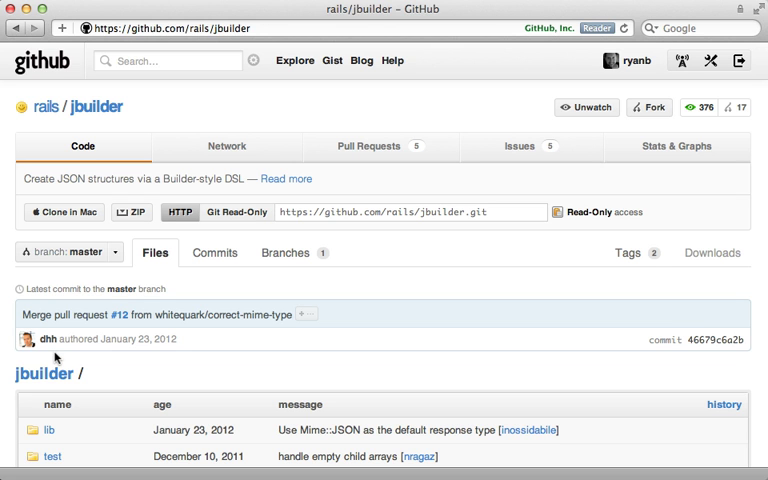
scroll(down, 3)
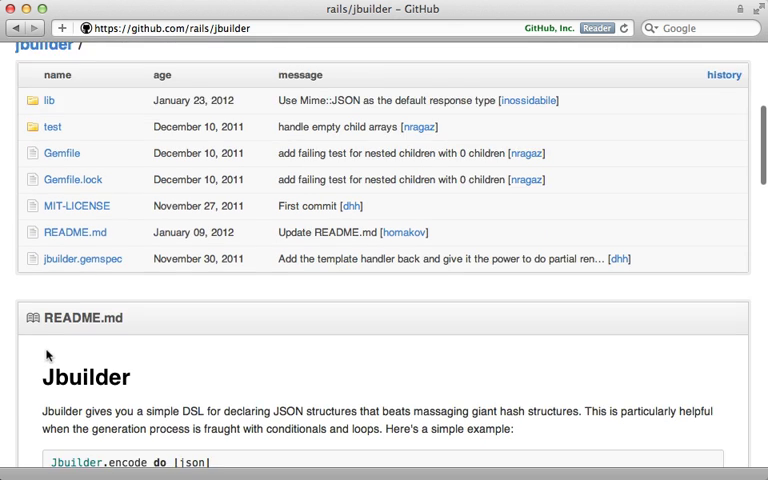
scroll(down, 3)
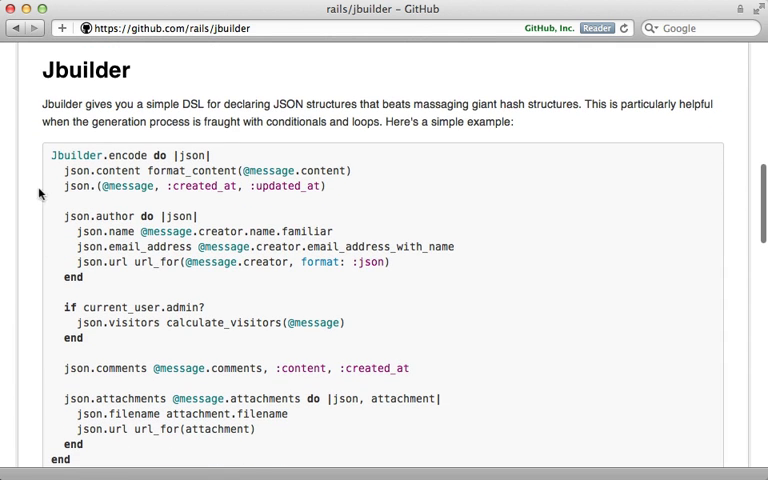
mouse_move(177, 281)
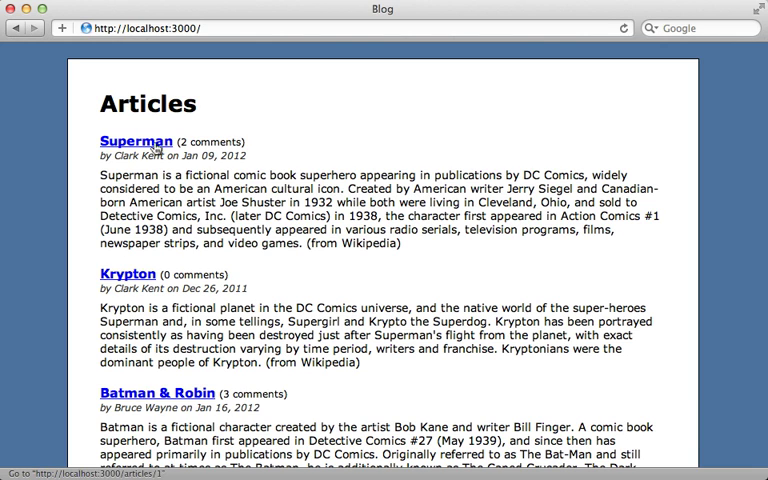
click(136, 141)
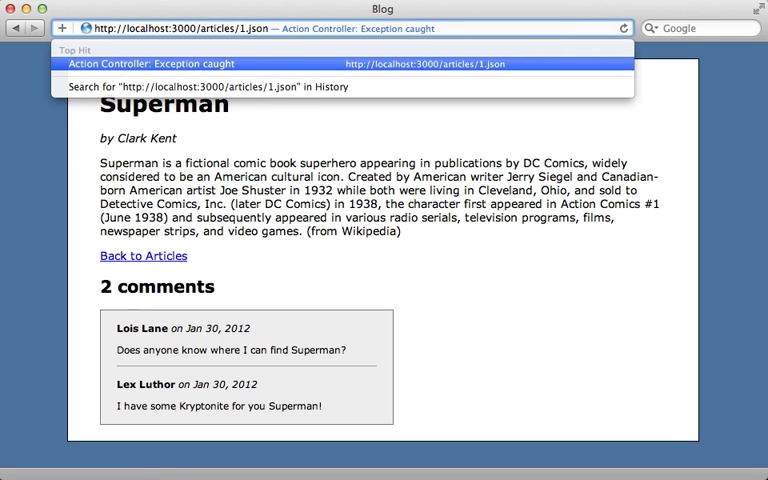
click(343, 64)
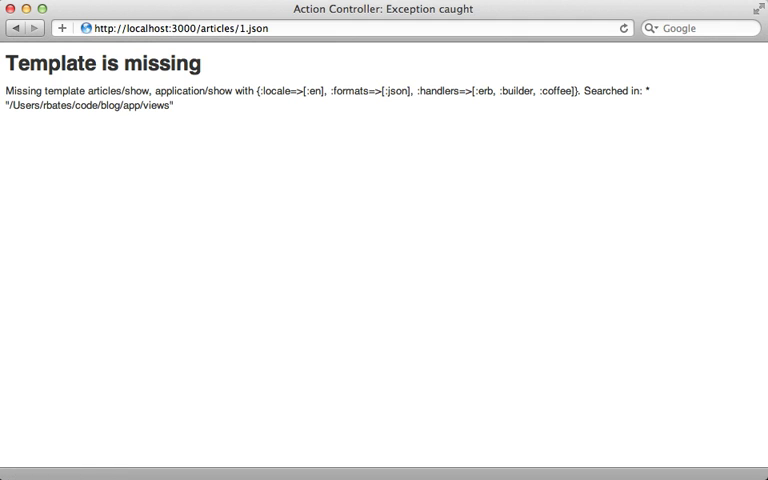
mouse_move(182, 138)
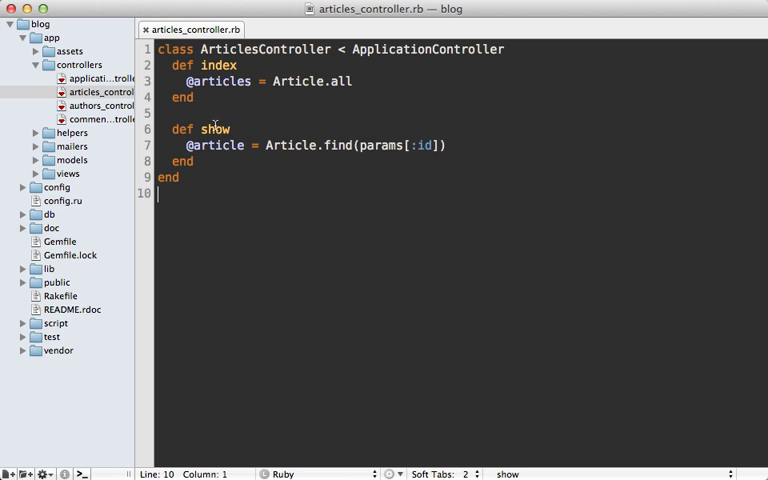
key(Return)
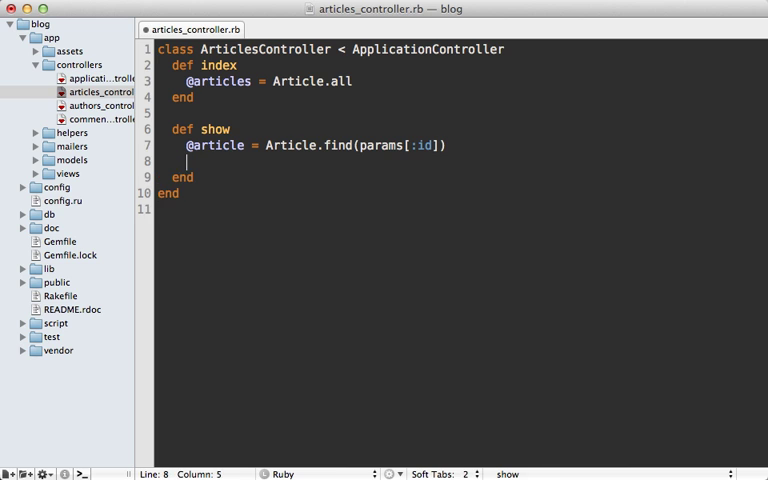
text(respond_to do |format|)
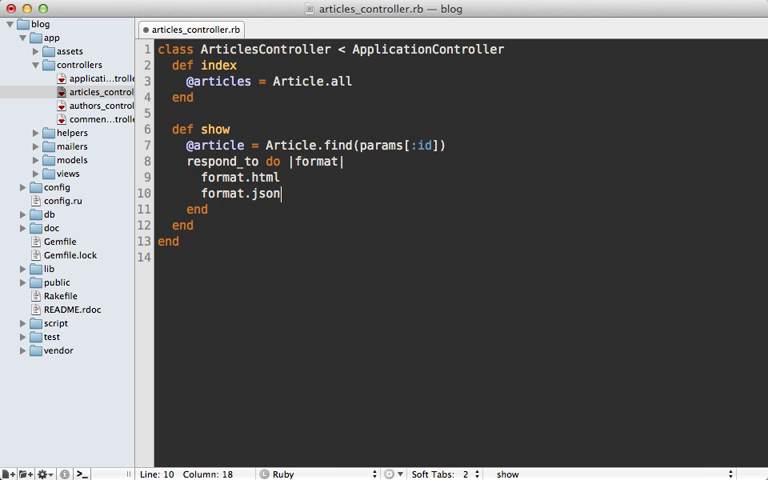
text({ })
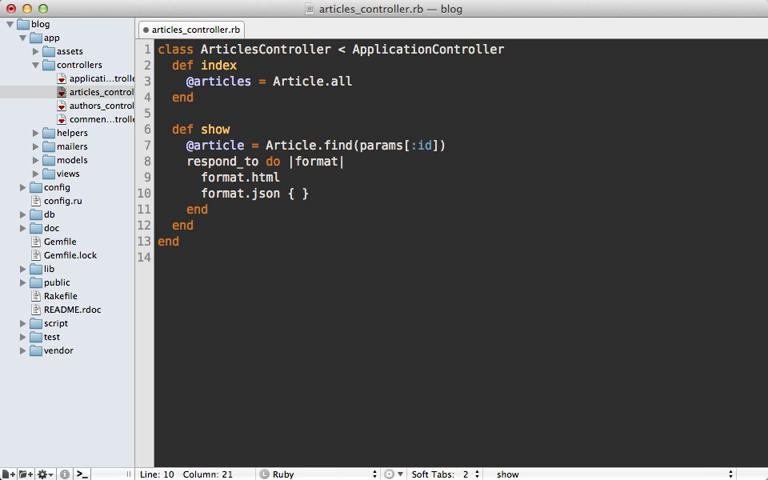
text(render json)
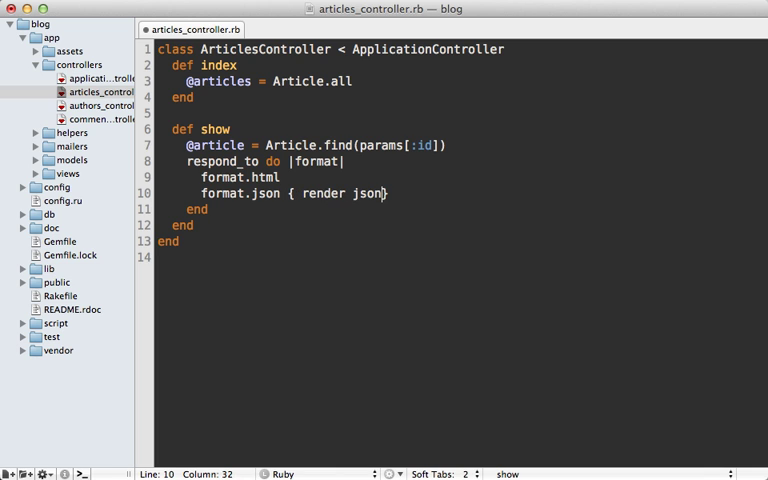
text(: @article)
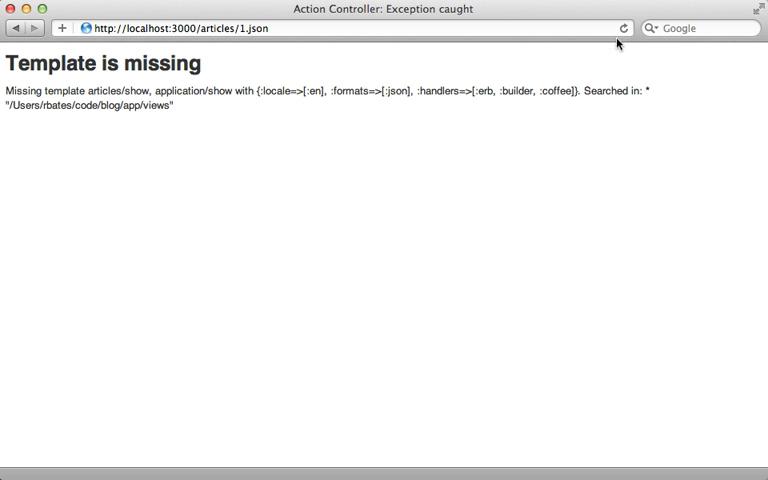
- Reload localhost:3000/articles/1.json to see the Superman article's raw JSON attributes
click(625, 27)
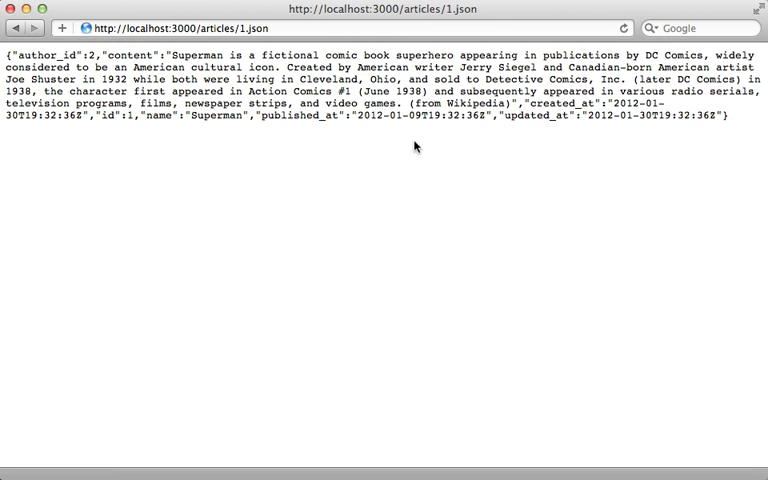
mouse_move(252, 142)
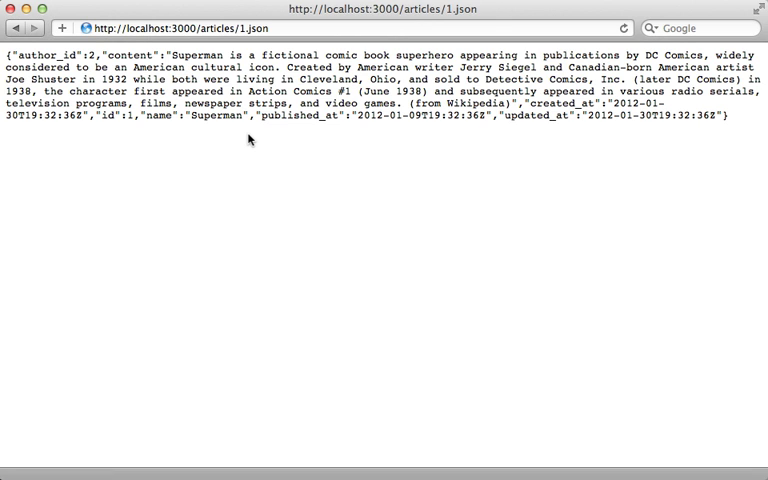
mouse_move(182, 98)
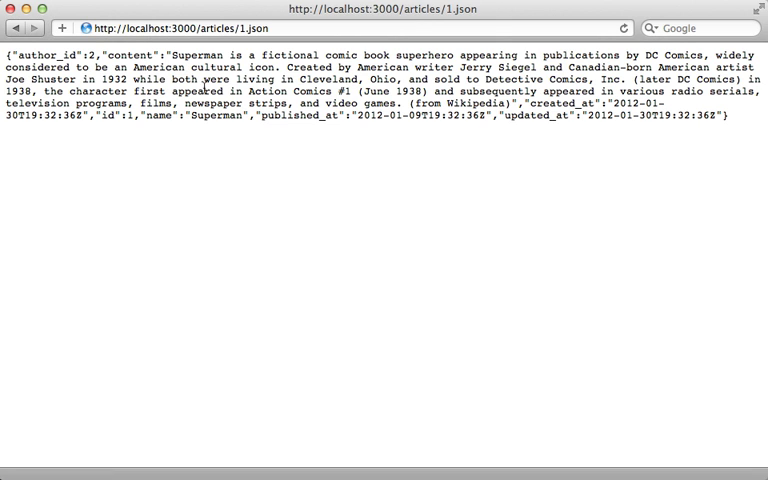
mouse_move(276, 140)
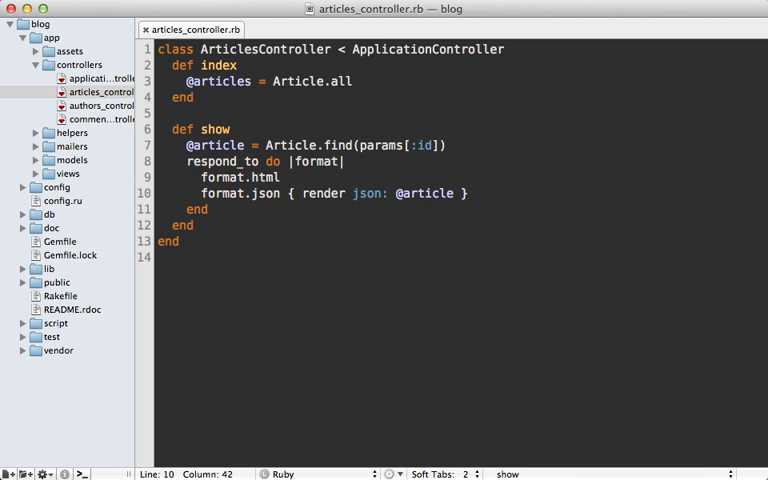
- Extend render to as_json(only: [:id, :name, :content], include: author and comments with id, name, content)
text(.as_jso)
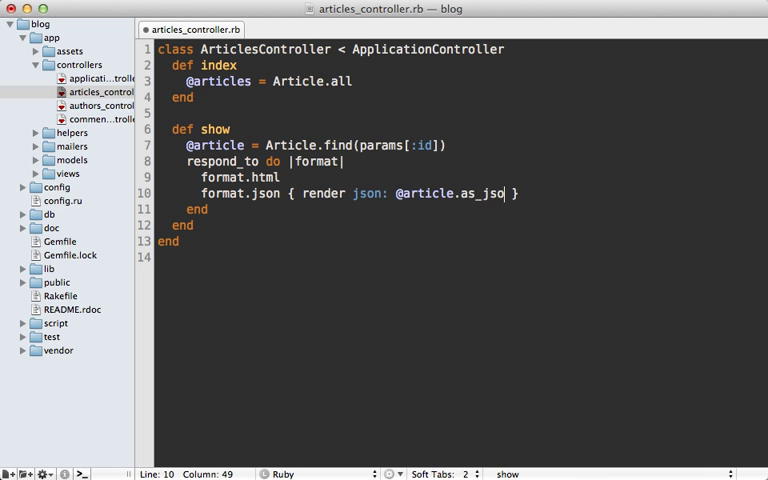
text(())
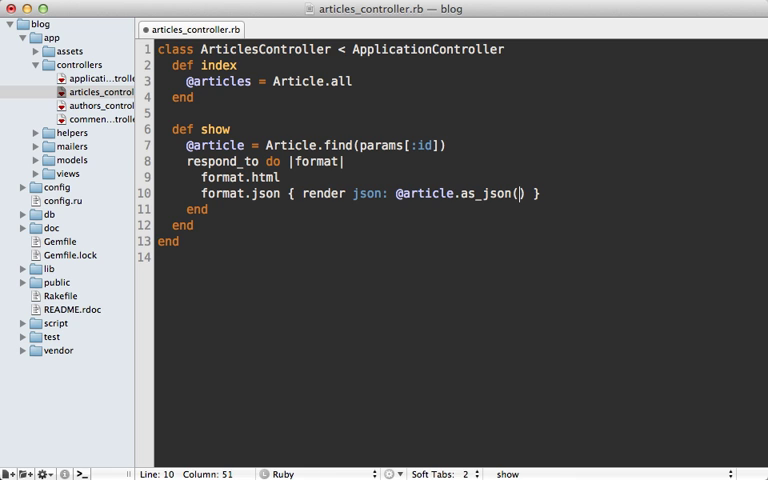
text(onl)
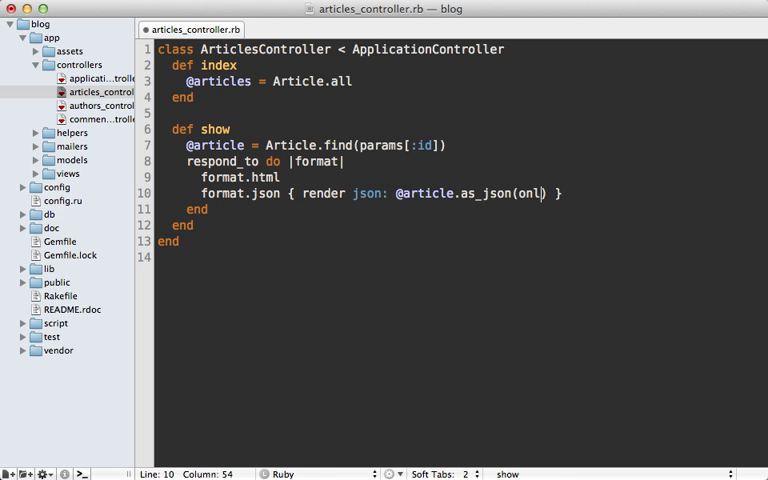
text(: [:id, :)
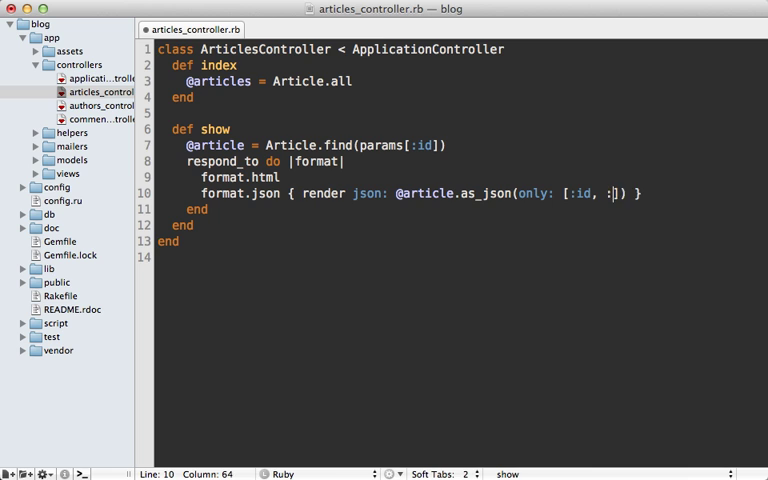
text(:name, :content], include: [)
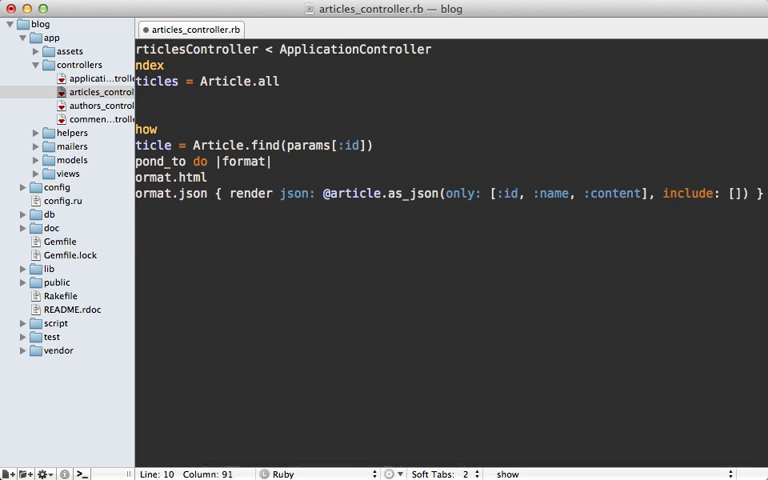
text(:author, {comment)
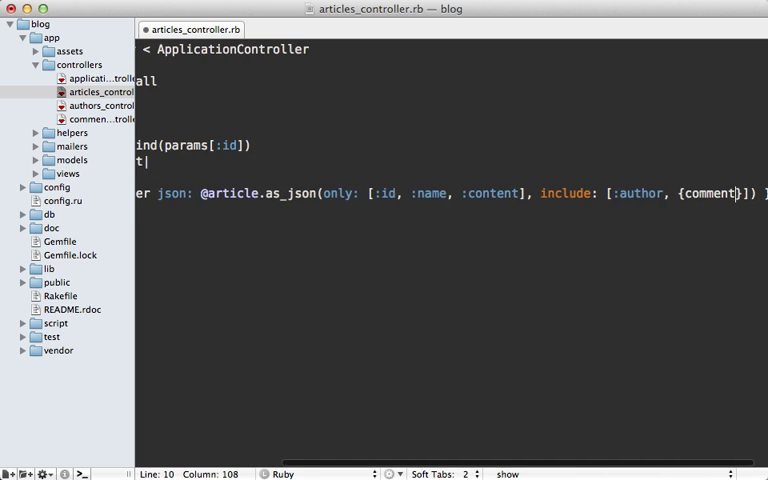
text(s:)
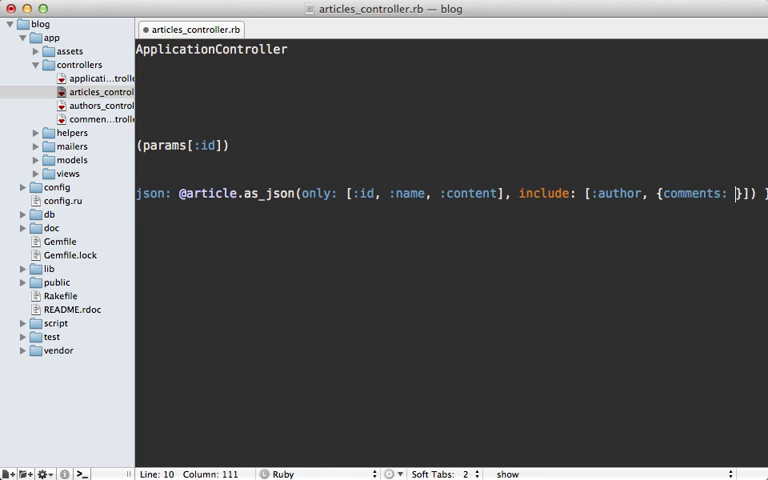
text(only: [:id, :name,]})
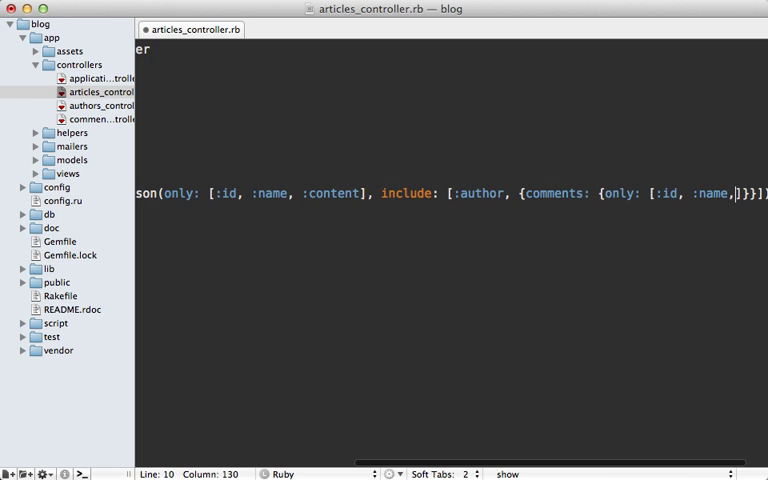
text(:content)
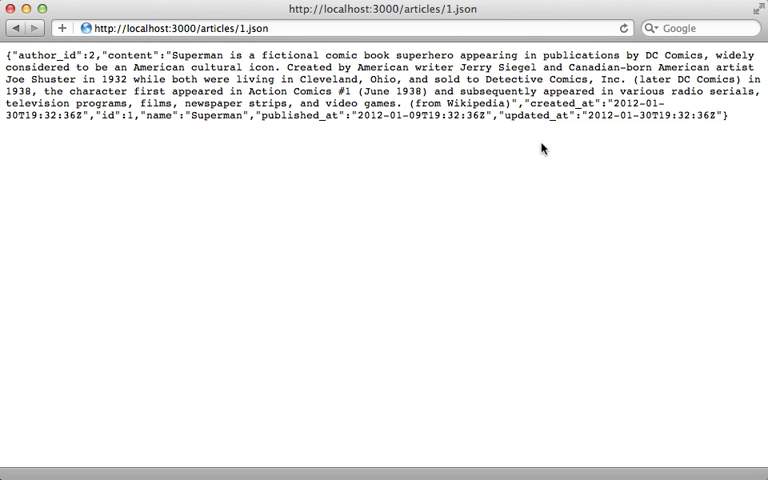
- Reload article 1's JSON page to check the as_json change
click(624, 28)
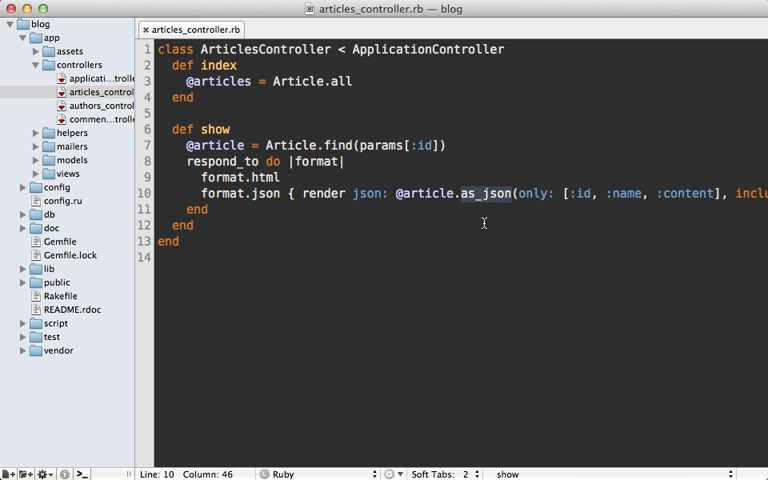
mouse_move(105, 298)
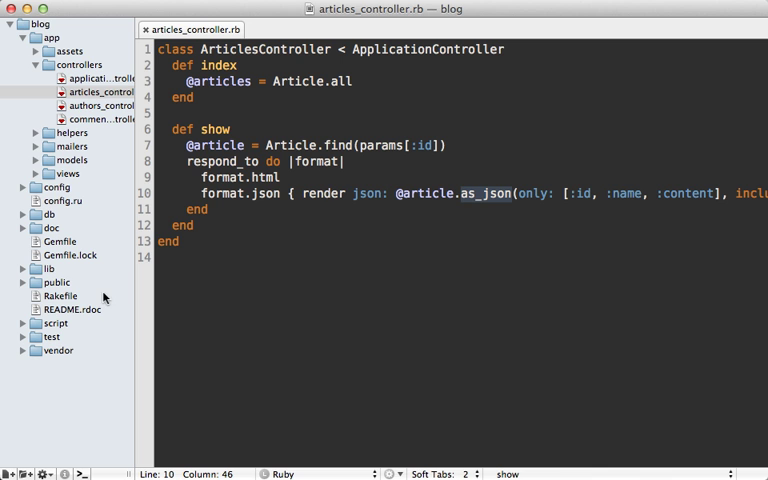
- Open Gemfile from the project drawer in a new tab
click(59, 241)
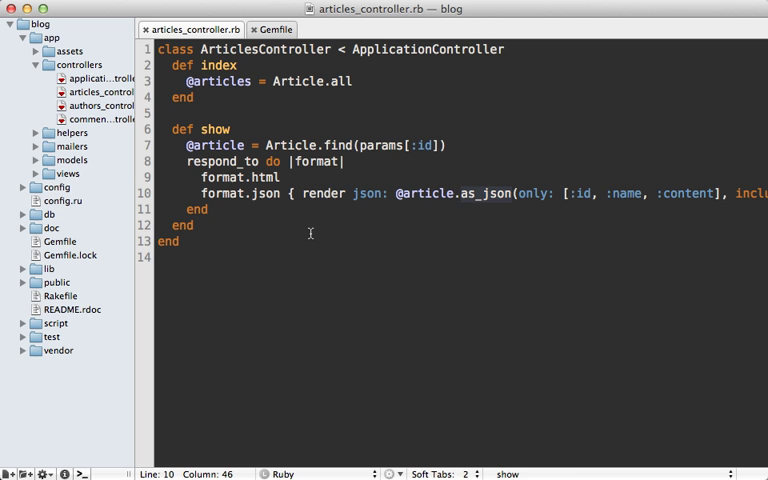
mouse_move(290, 211)
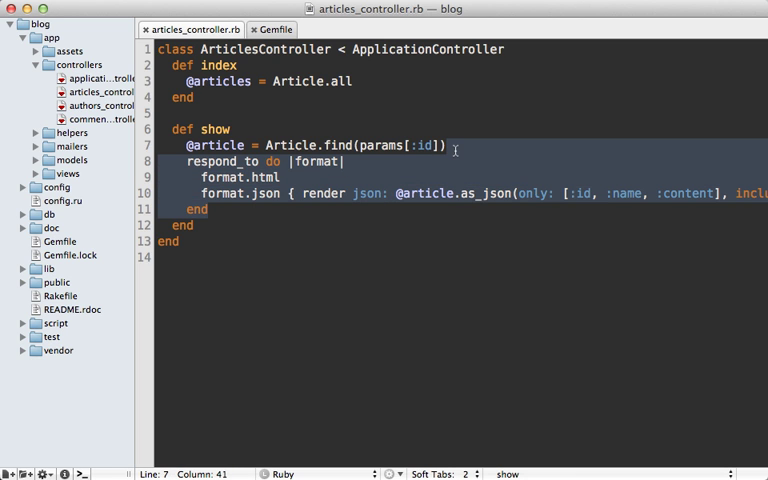
- Delete the respond_to block and create show.json.jbuilder in app/views/articles
key(Delete)
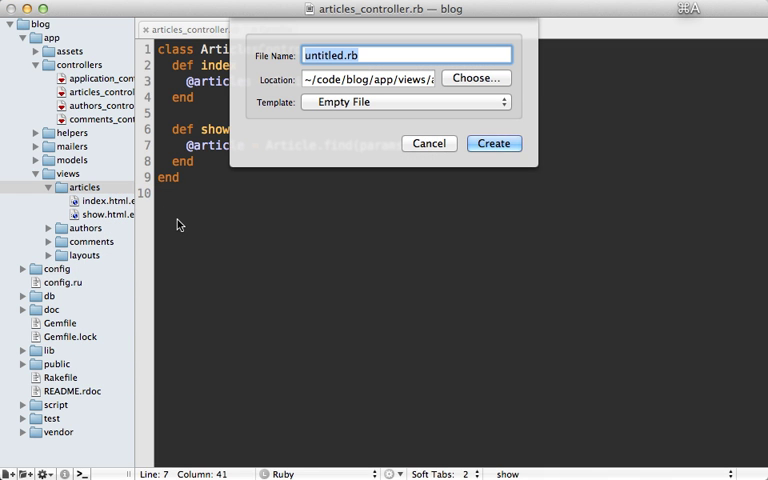
text(show.json.j)
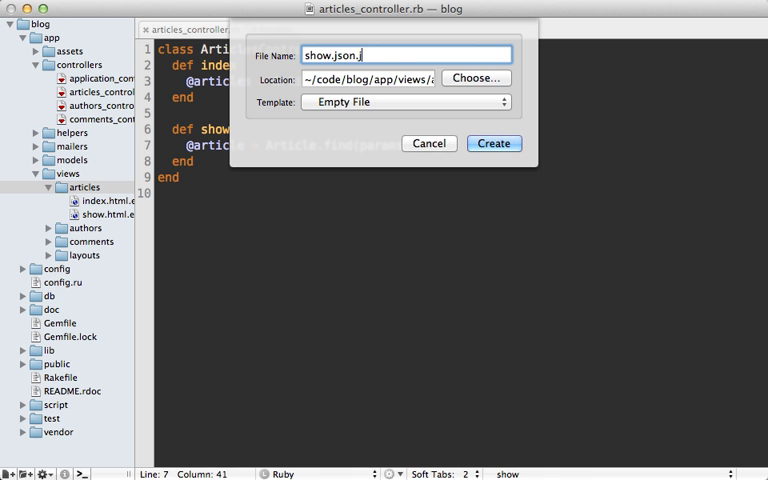
click(494, 143)
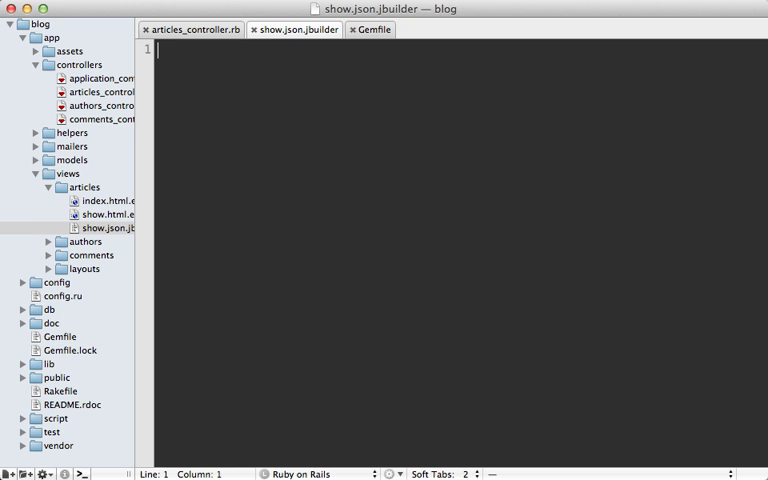
text(json)
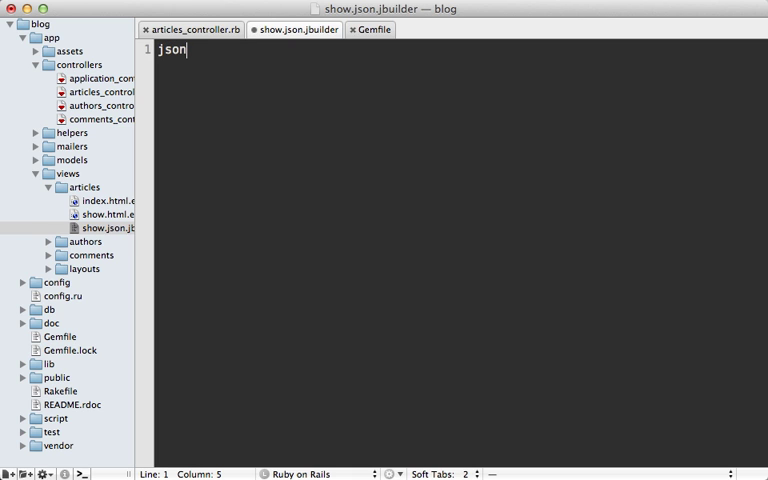
text(.)
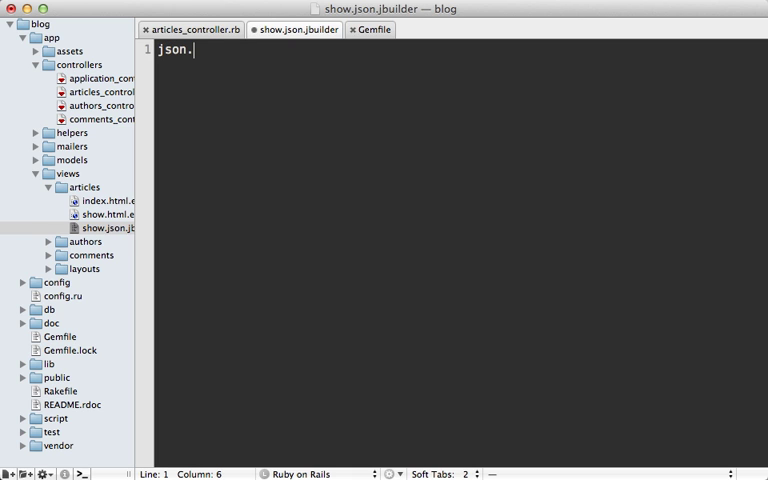
text(id @artic)
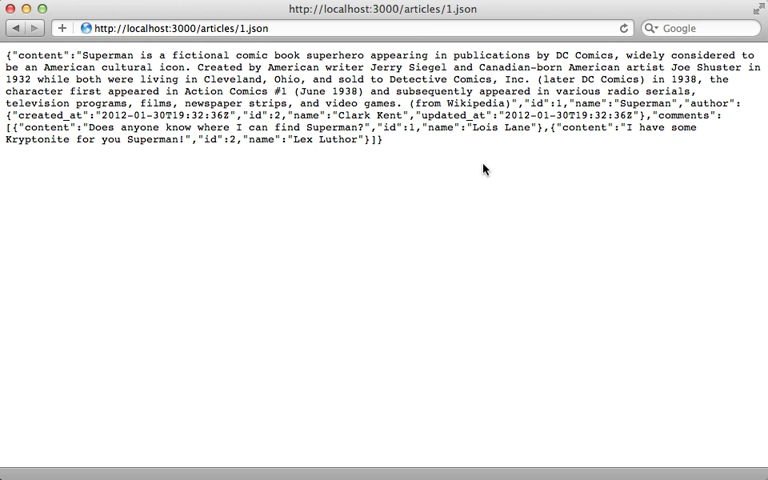
mouse_move(475, 153)
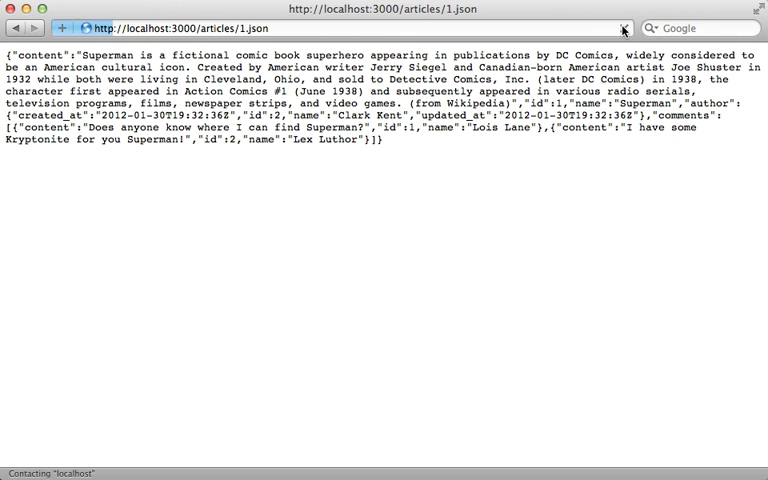
- Reload article 1's JSON page to see the jbuilder output
click(625, 27)
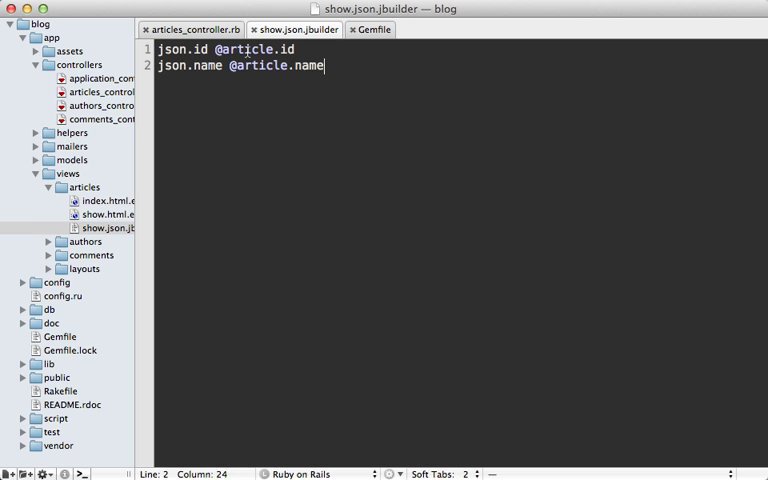
mouse_move(330, 77)
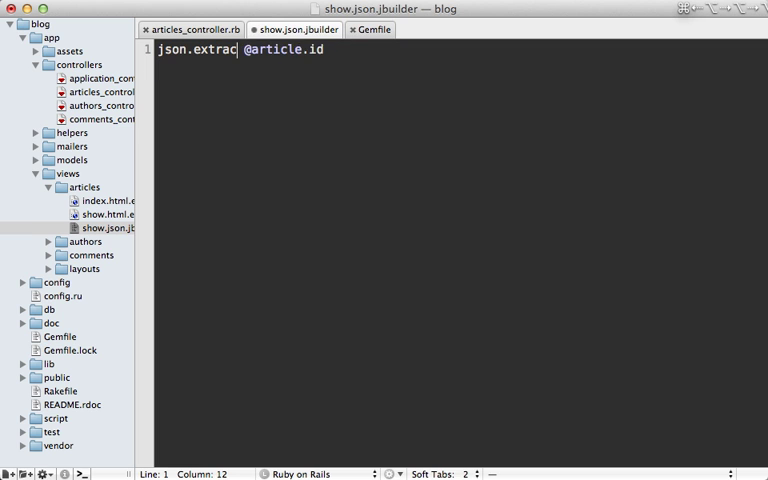
text(t!)
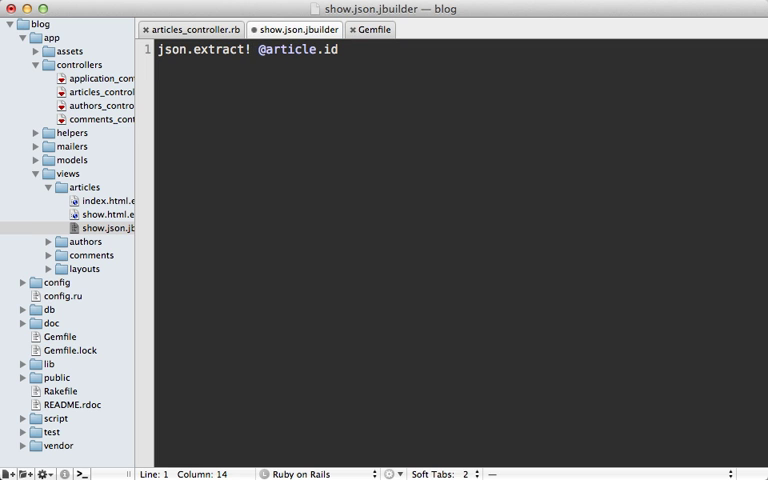
text(, :id)
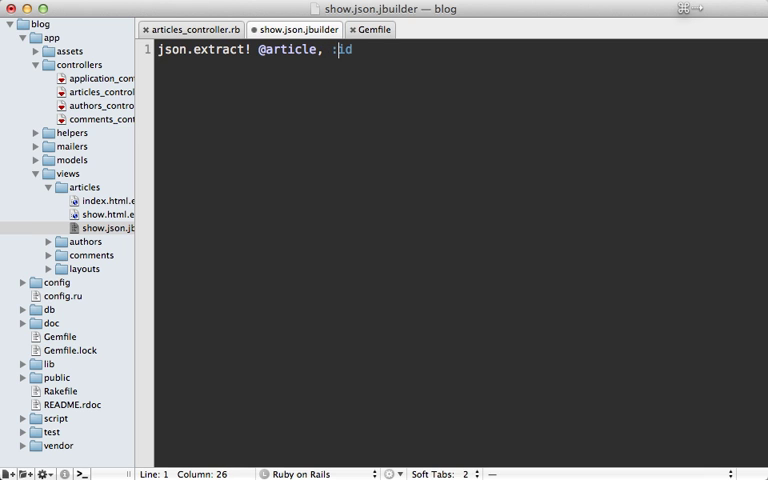
text(, :)
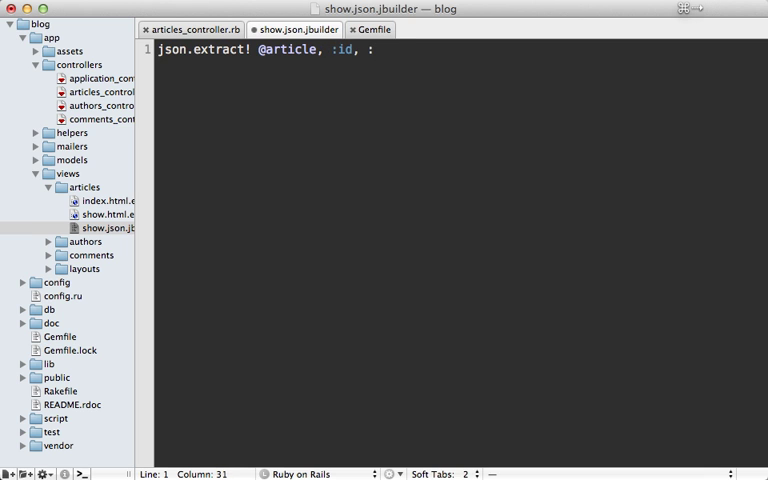
text(name)
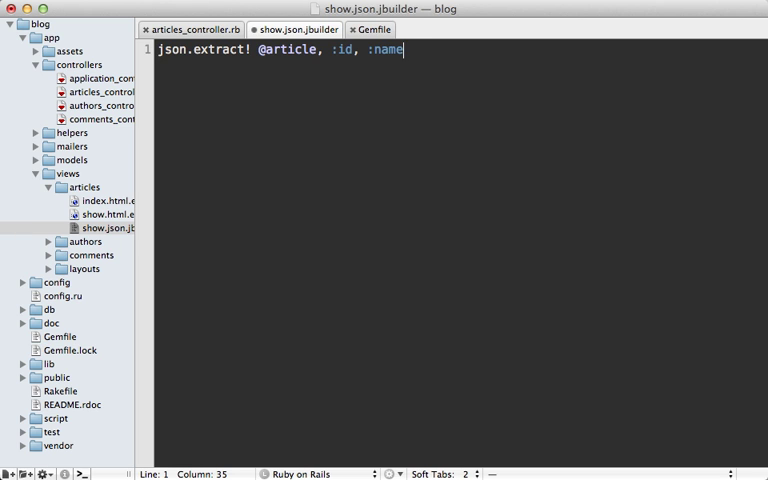
text(, :published)
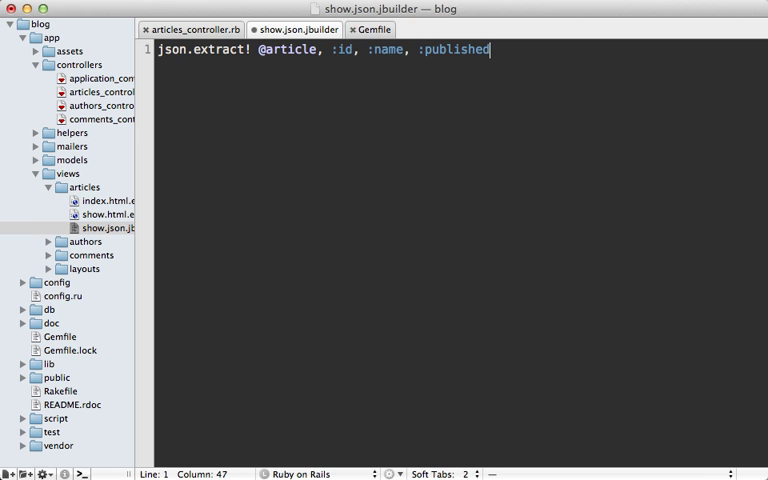
text(_at)
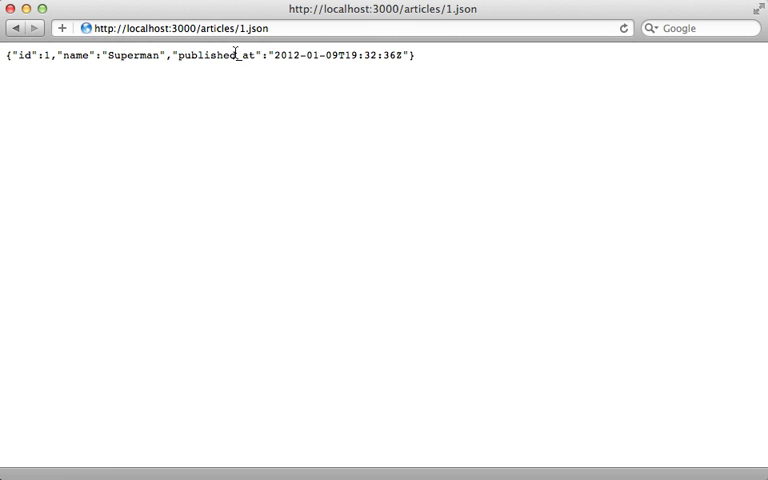
mouse_move(251, 80)
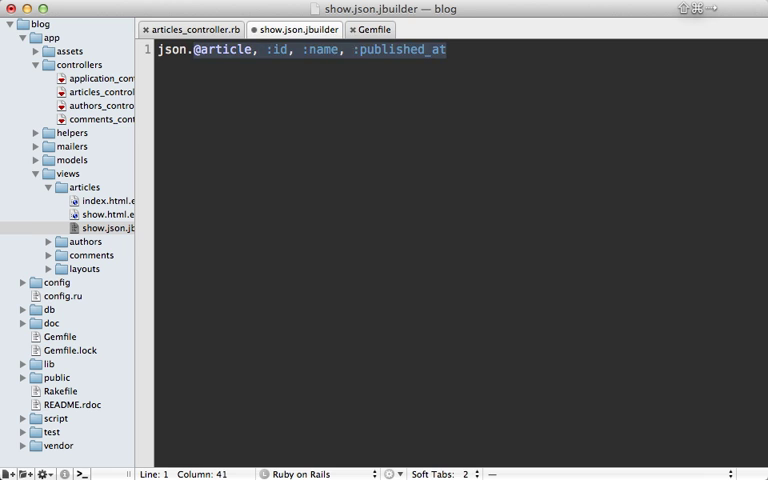
text(()
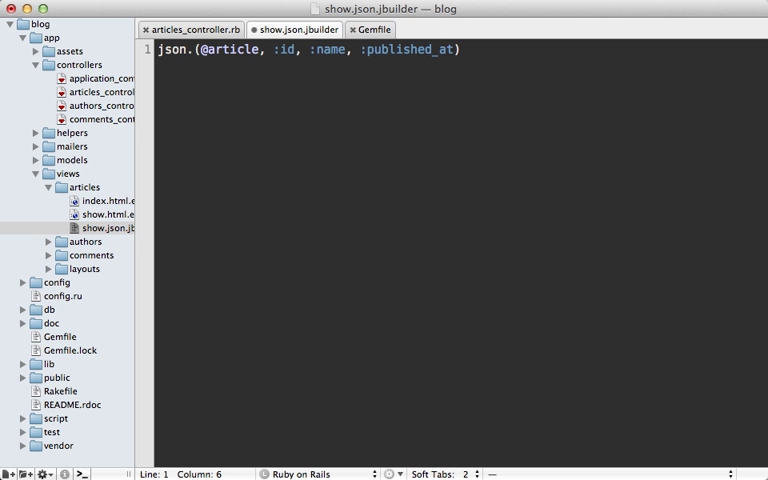
text(call)
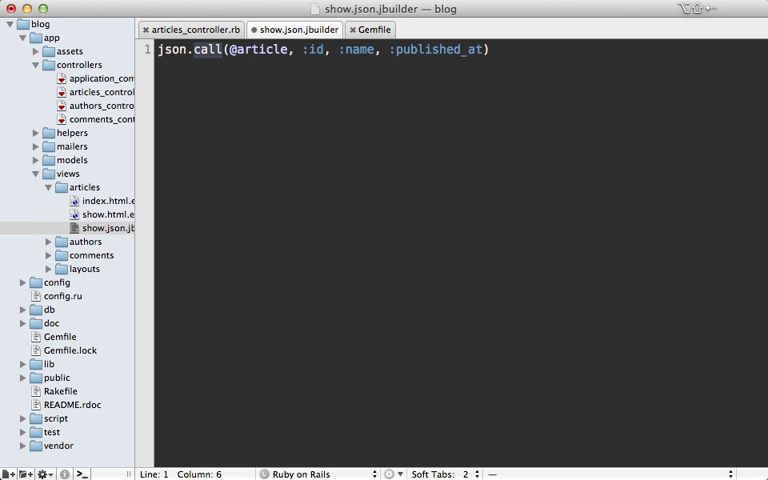
key(Delete)
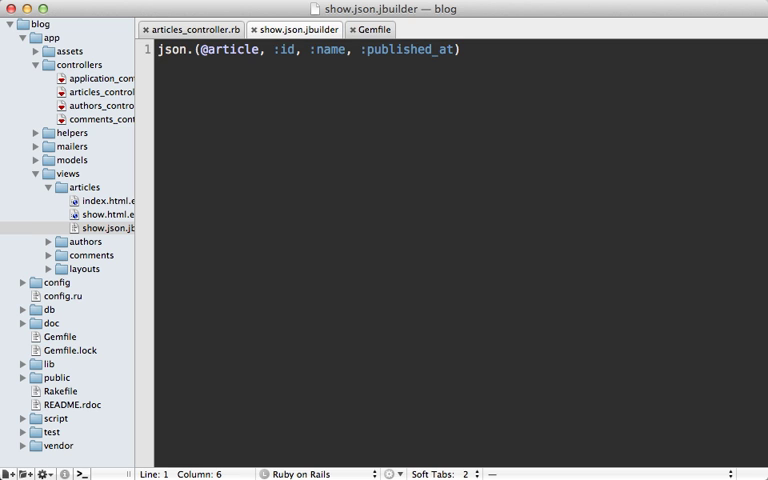
text(j)
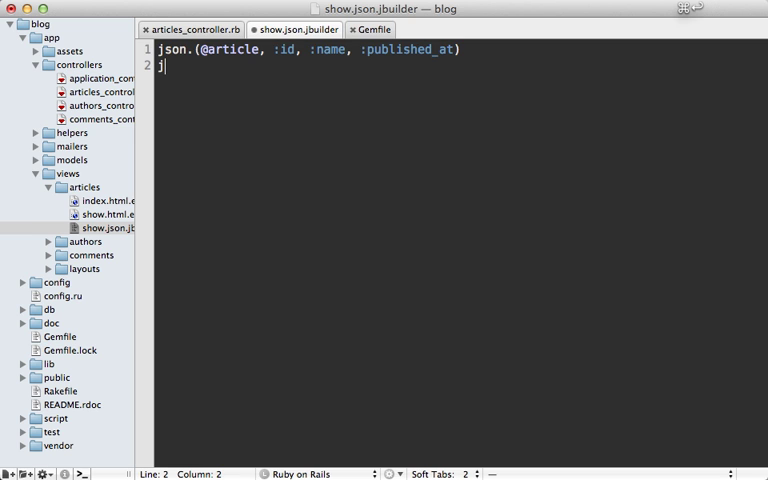
text(son.)
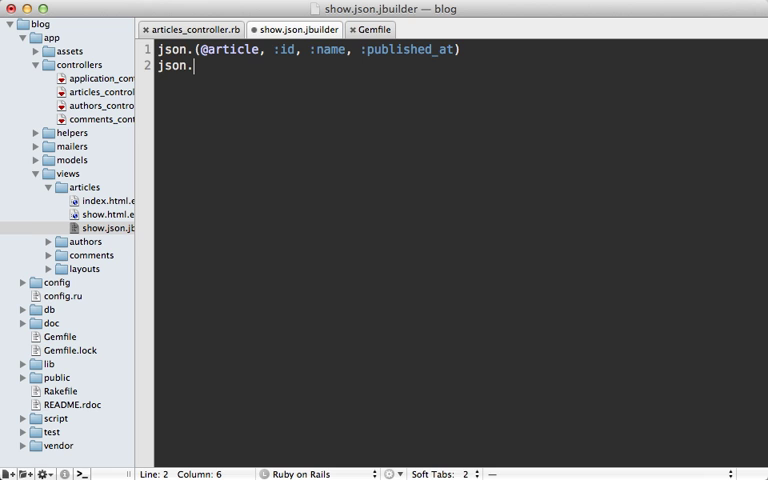
text(edit_url edit_article_url(@arti)
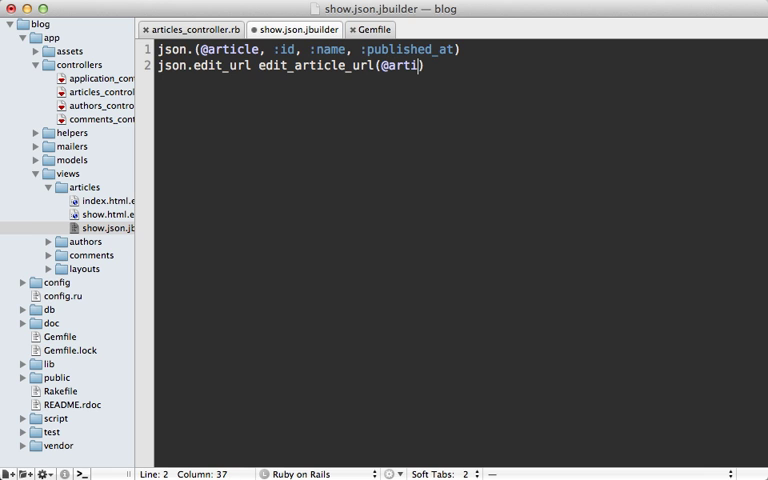
text(cle) if)
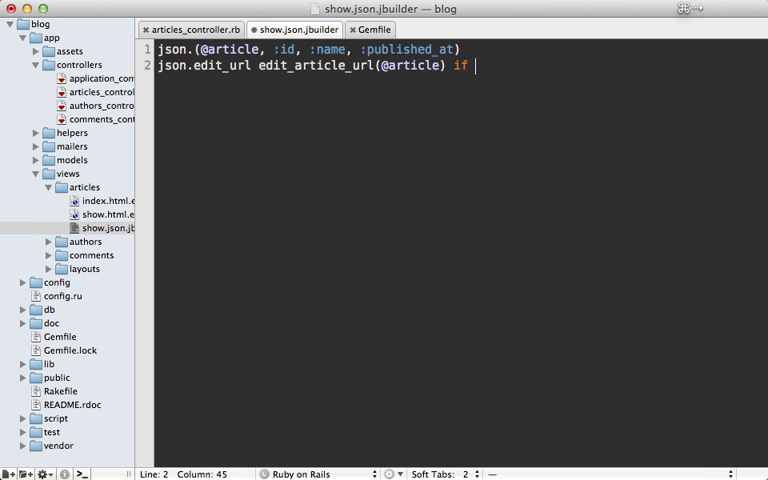
text(current_user)
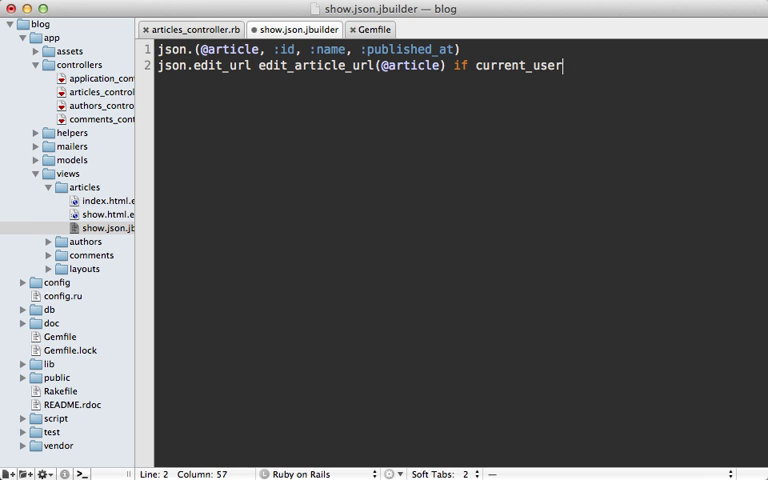
text(.admin?)
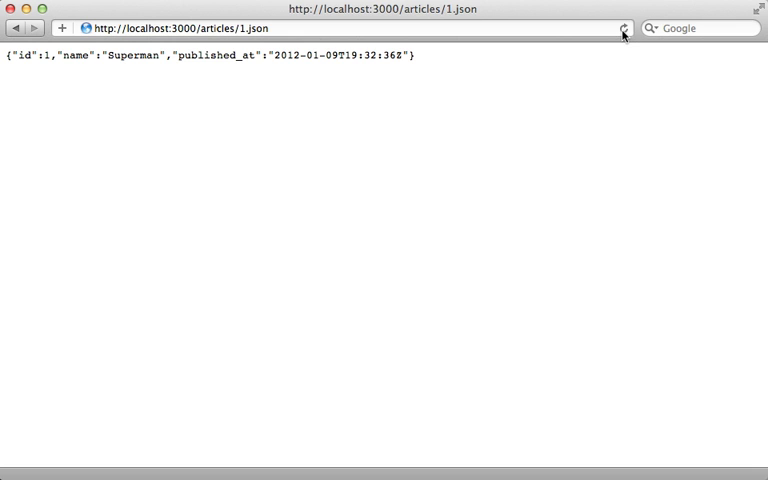
- Reload the article 1 JSON in Safari and highlight the new edit_url key
click(625, 27)
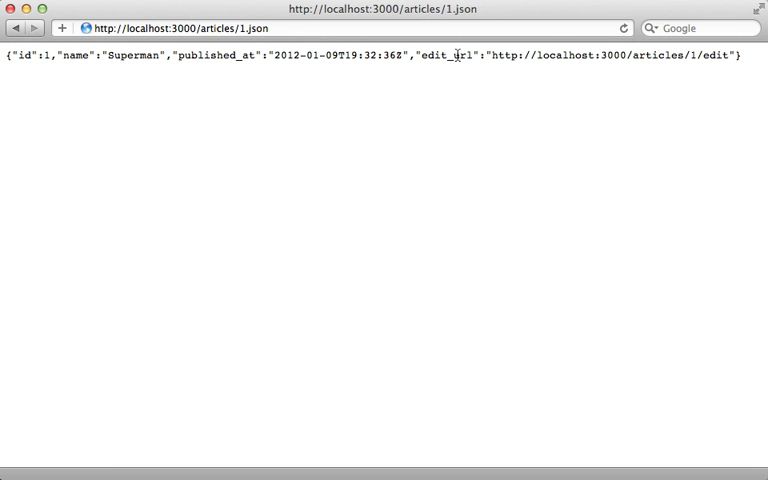
double_click(448, 55)
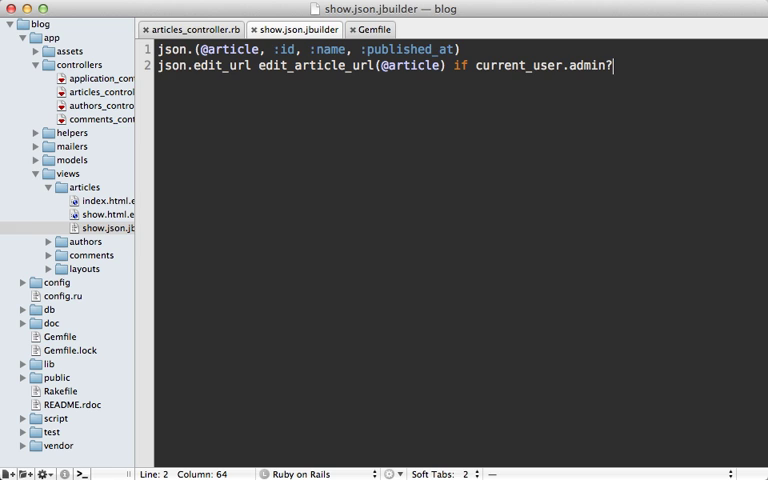
key(Return)
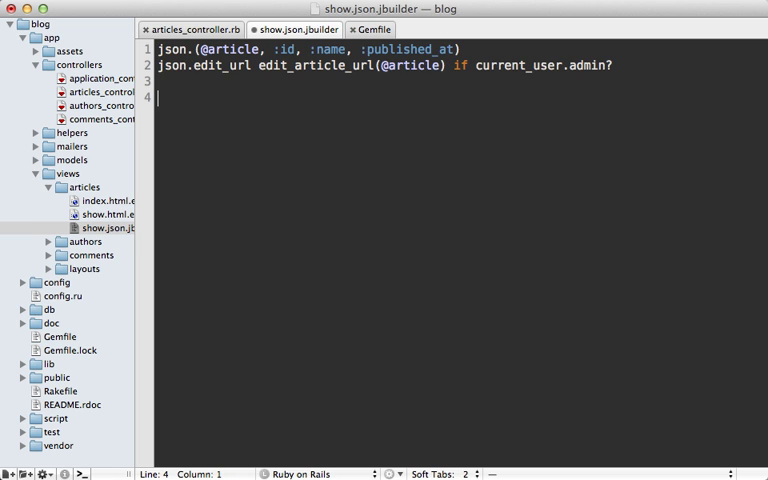
text(json)
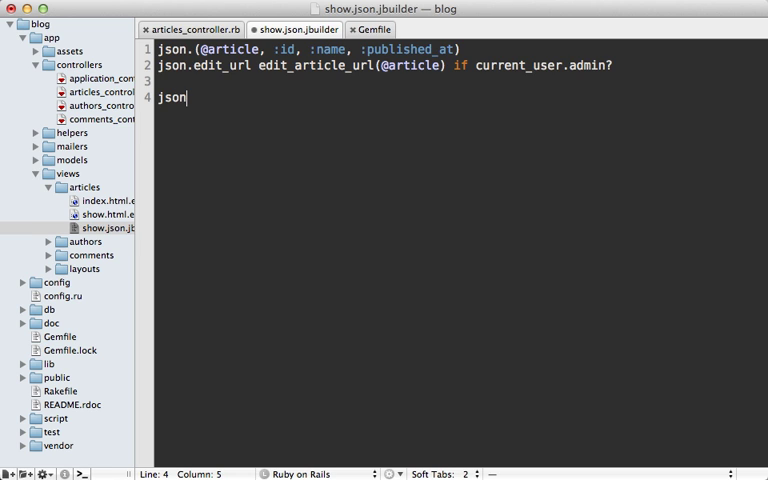
text(.author)
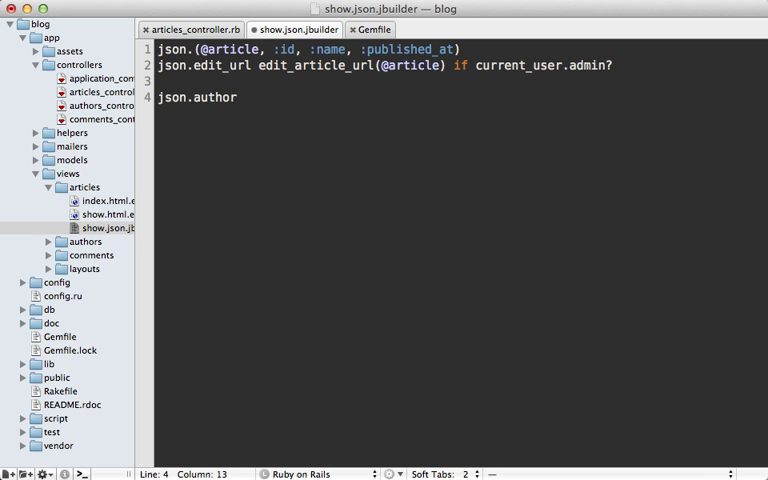
text(@article.author,)
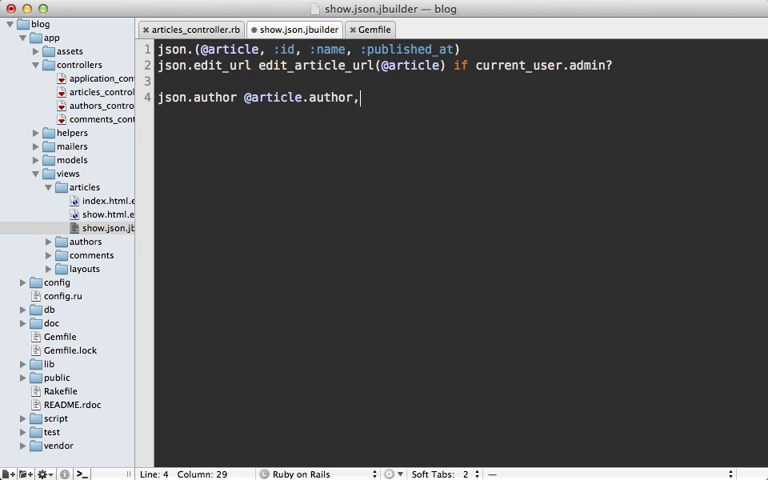
text(:id)
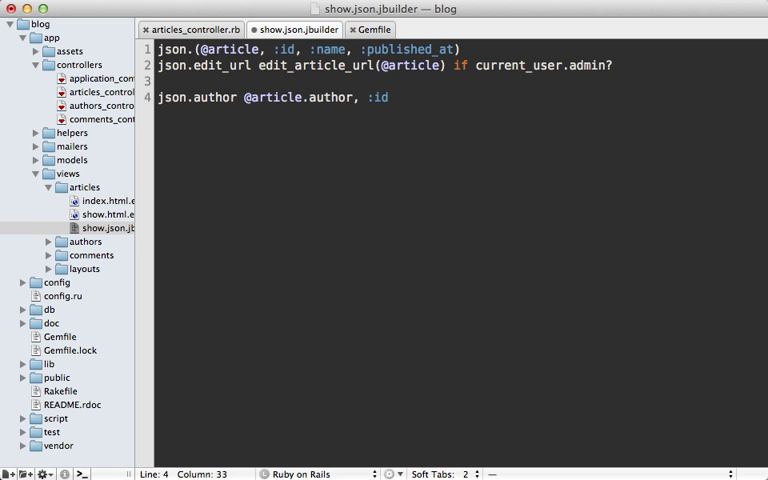
text(, :name)
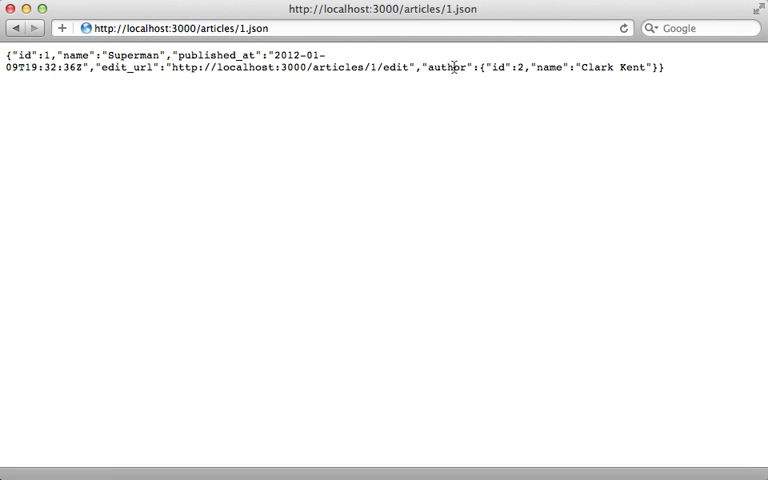
- Highlight the nested author key in Safari's refreshed article JSON
double_click(497, 67)
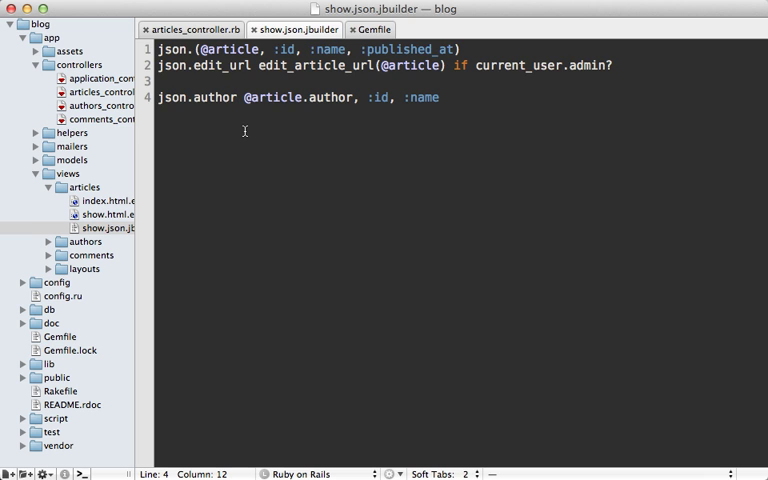
text(do)
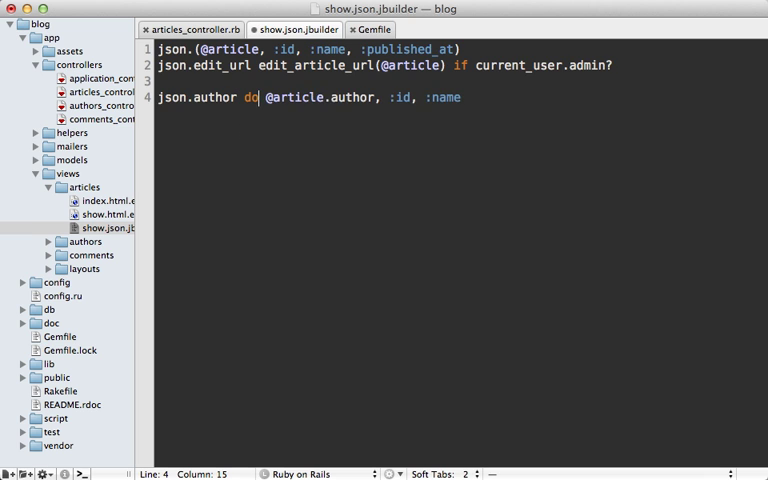
text(|json|)
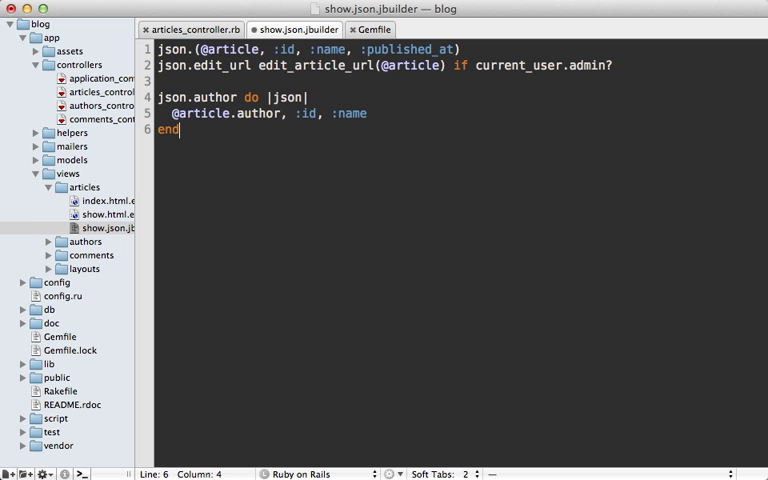
click(172, 113)
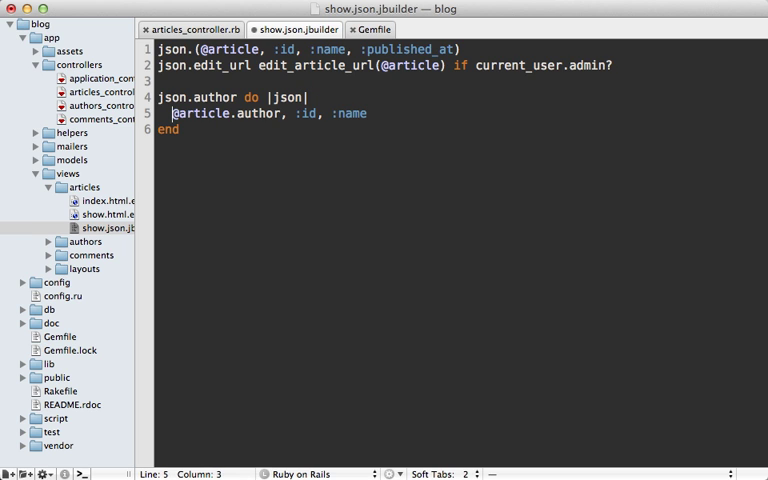
text(json.()
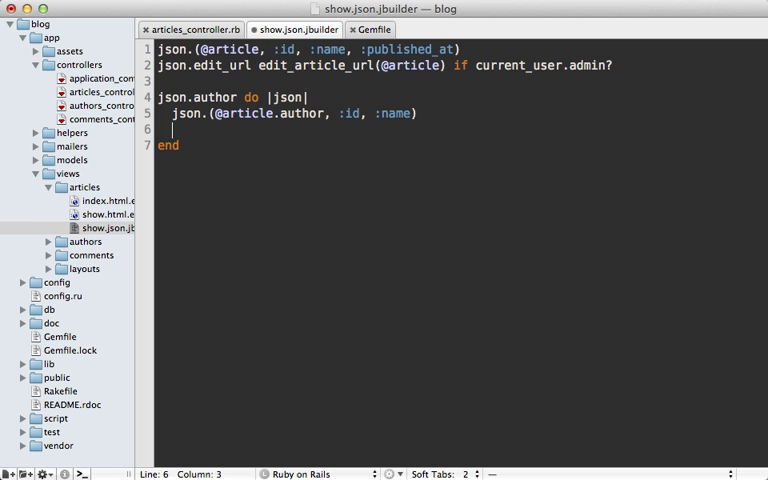
text(json.url)
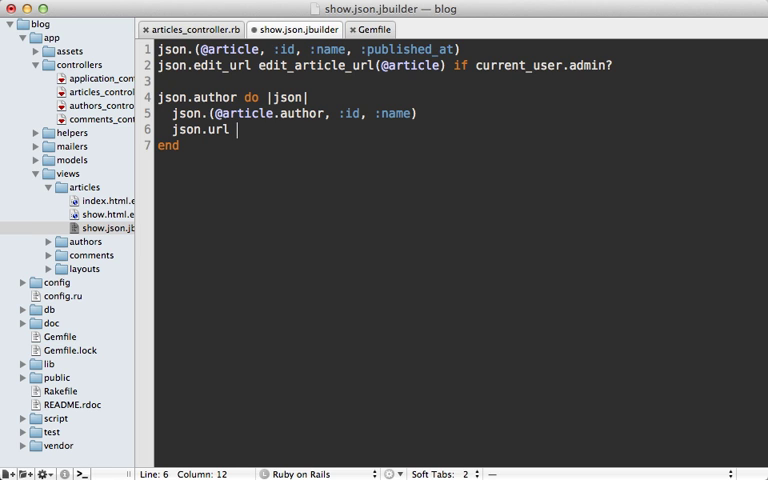
text(author_url(@article.)
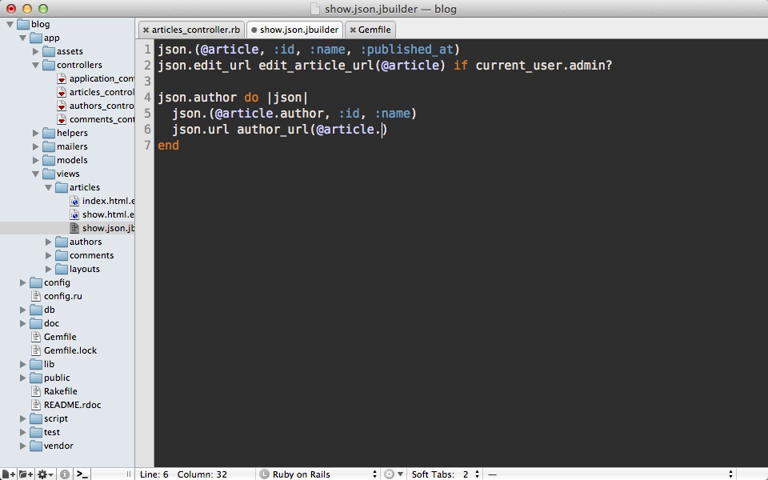
text(author)
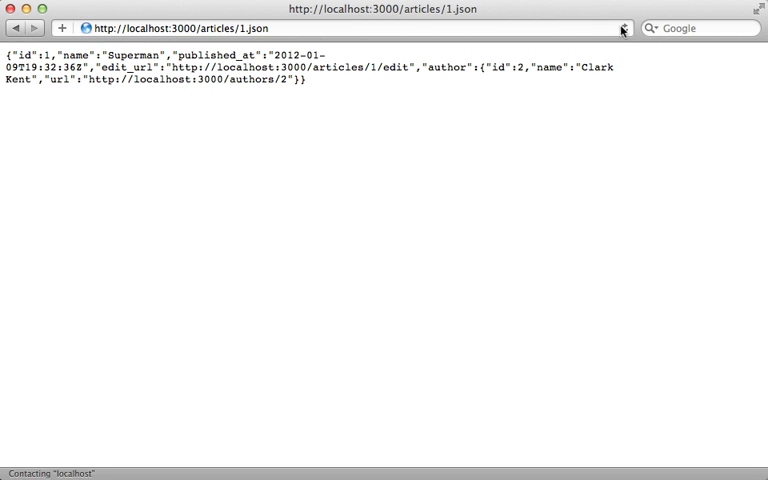
double_click(59, 79)
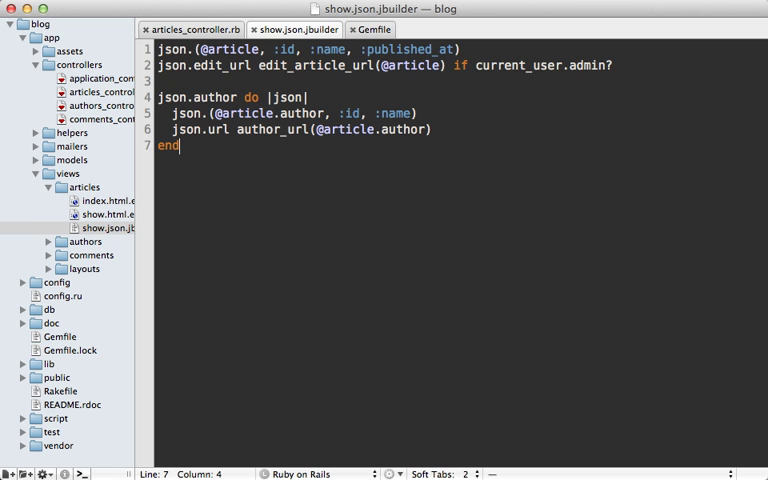
text(json)
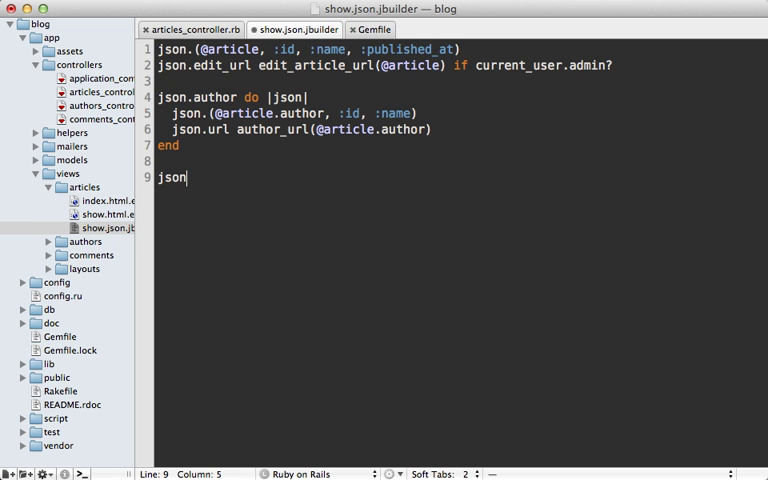
text(.comments)
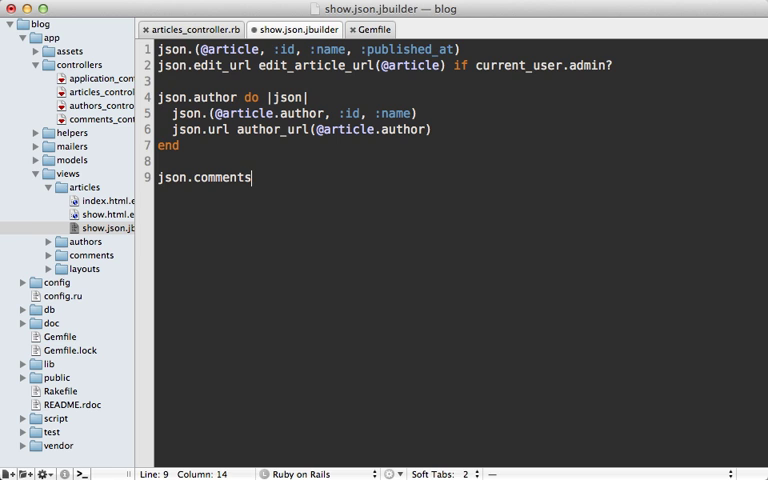
text(@article.comment)
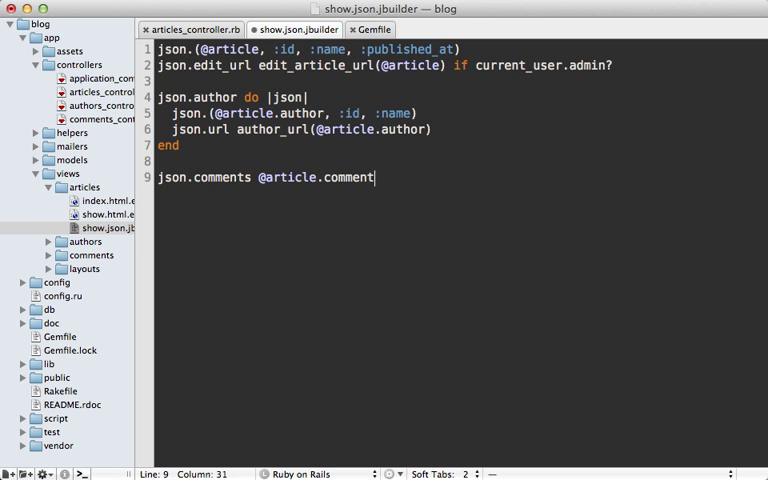
text(s, :id,)
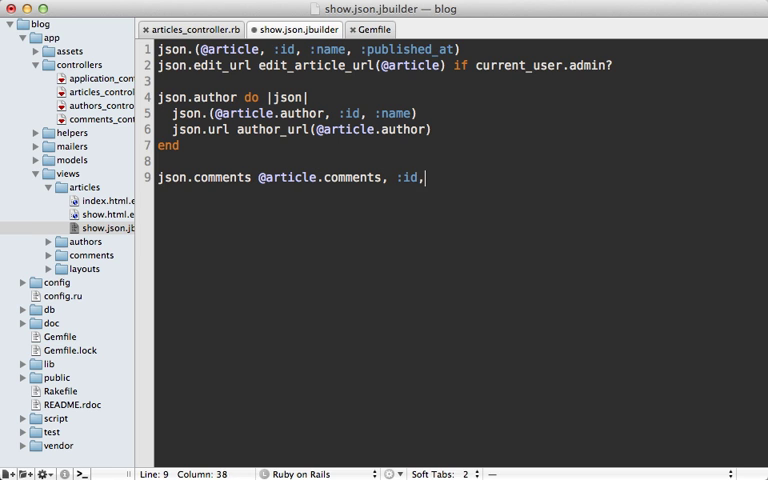
text(:name, :content)
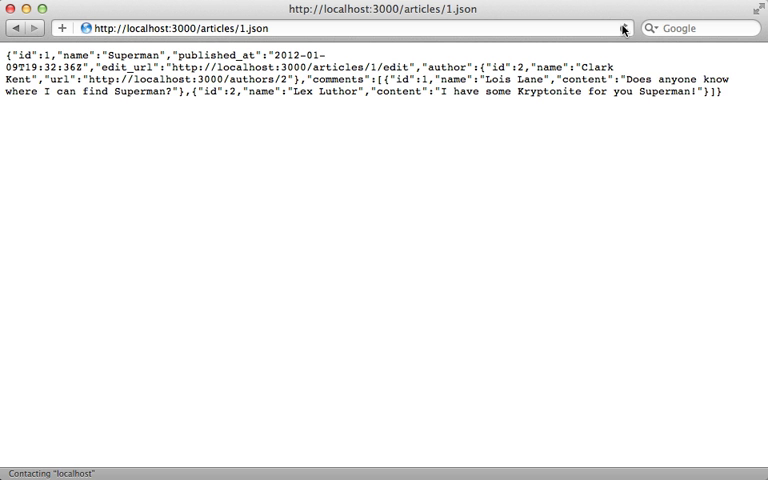
- Reload localhost:3000/articles/1.json to show both comments
double_click(337, 79)
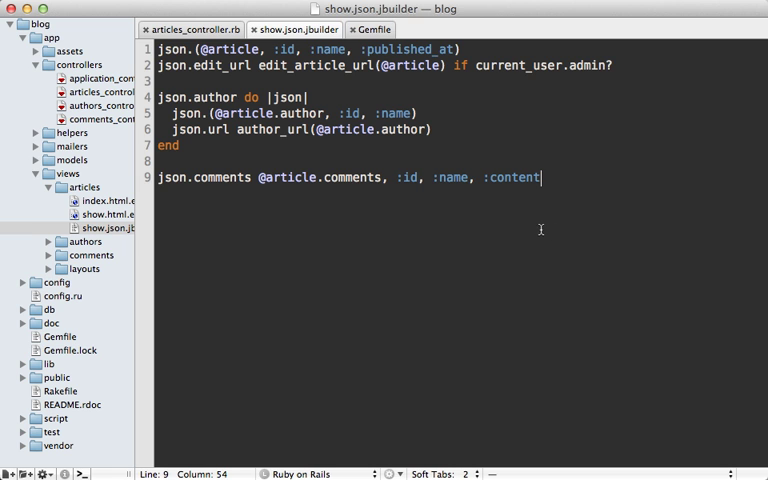
mouse_move(317, 186)
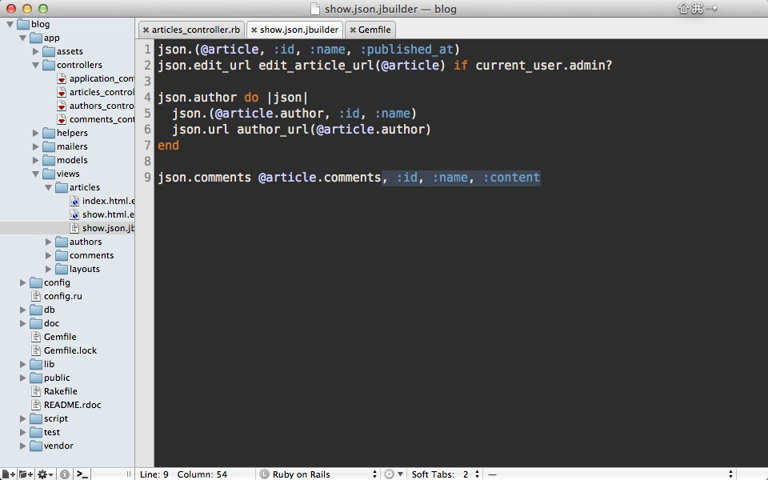
- Rewrite comments as a do |json, comment| block with json.(comment, :id, :name, :content)
text(do |js|)
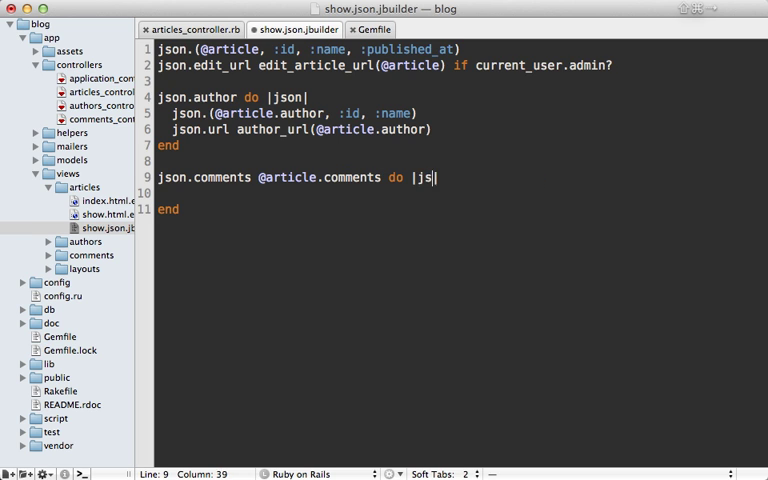
text(, comment|)
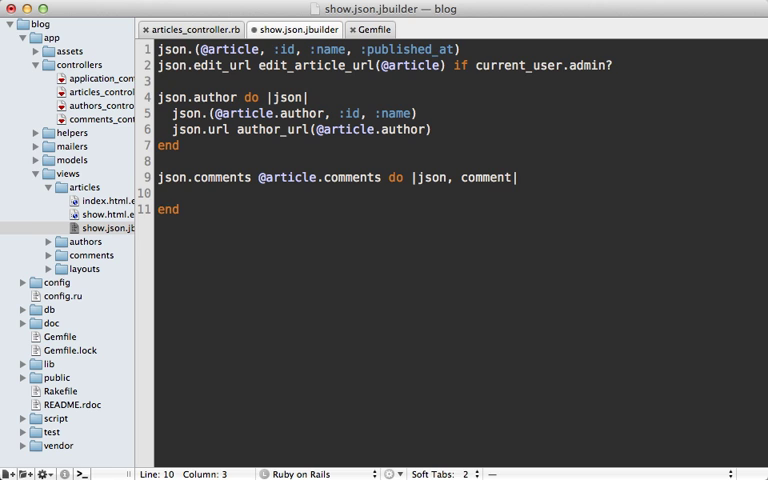
text(json.)
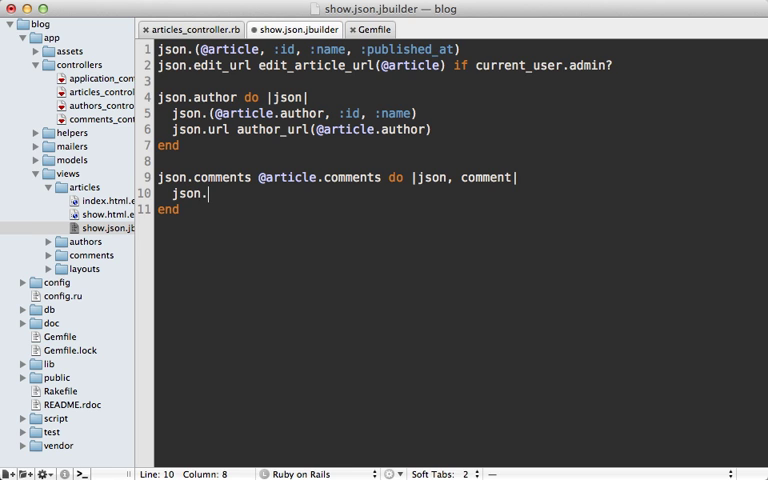
text((comment,)
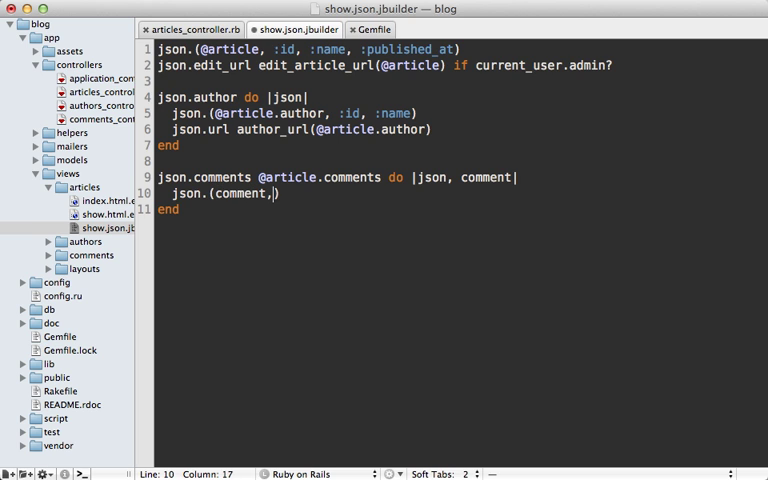
text(:id, :name, :c)
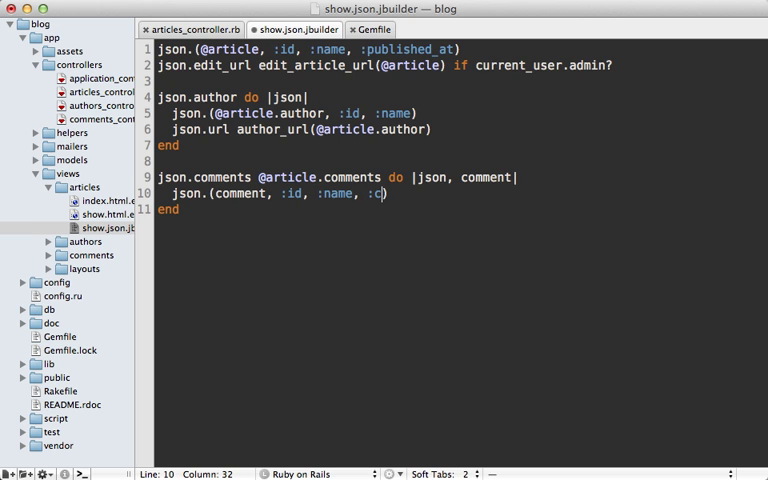
text(ontent)
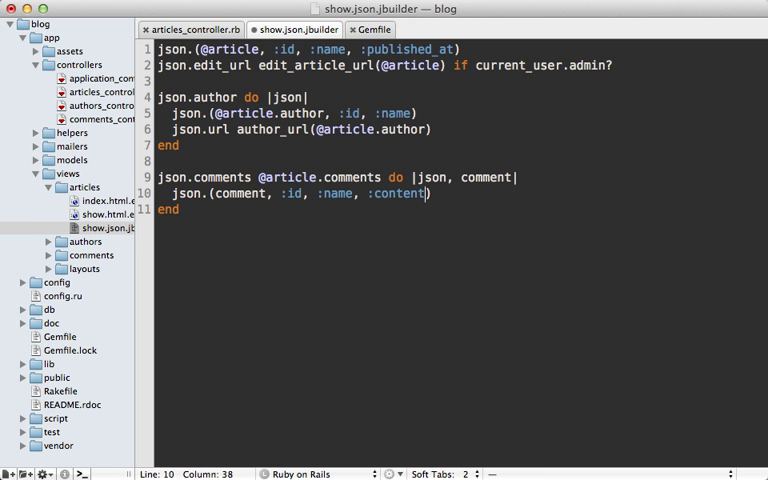
- Replace the comment attribute line inside the block with json.partial! comment
click(204, 194)
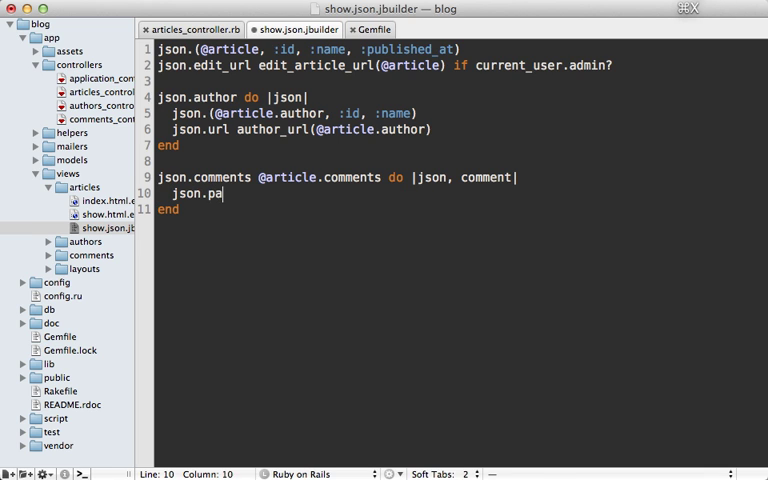
text(rtial! co)
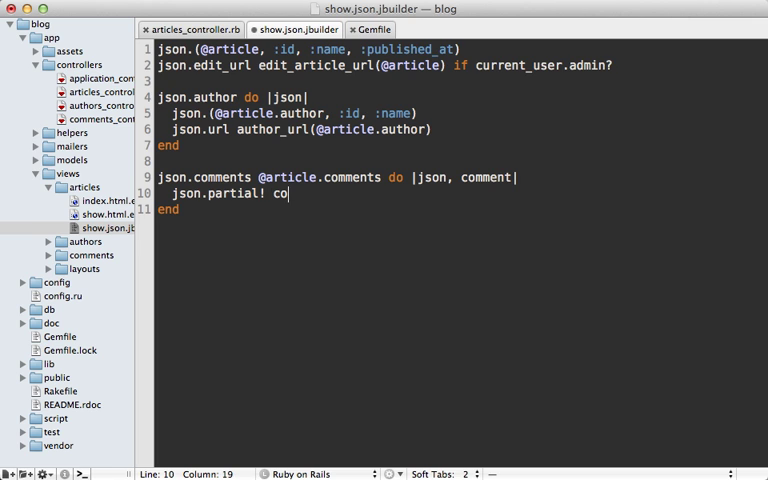
text(mment)
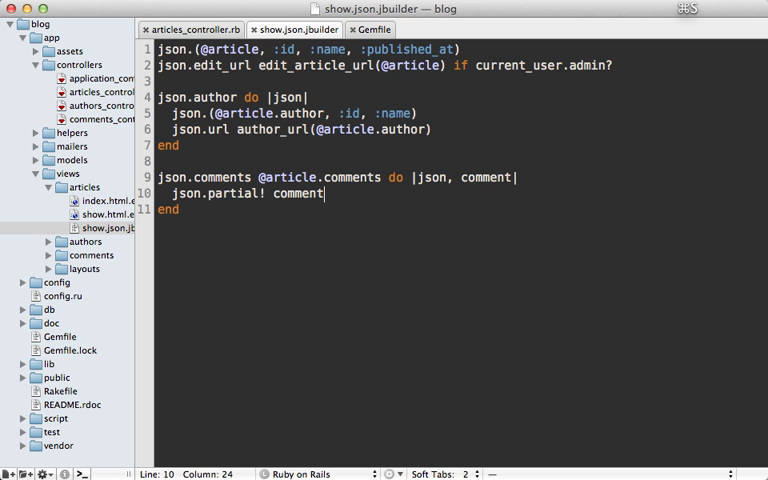
mouse_move(396, 291)
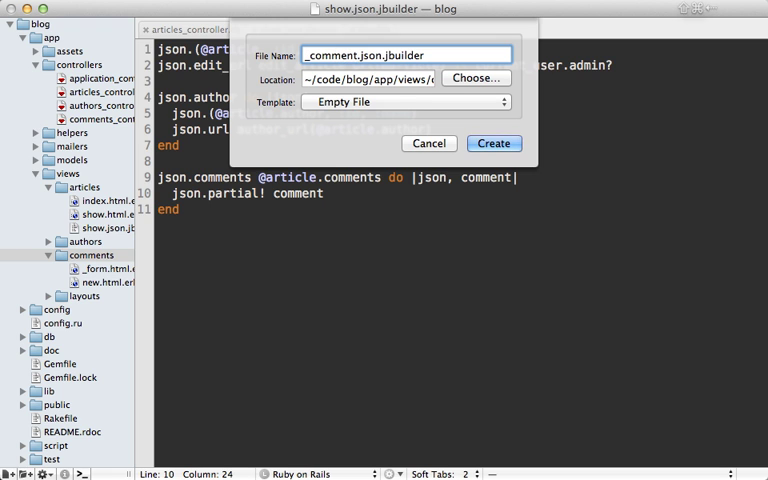
- Create _comment.json.jbuilder with json.(comment, :id, :name, :content), then return to show.json.jbuilder
click(493, 143)
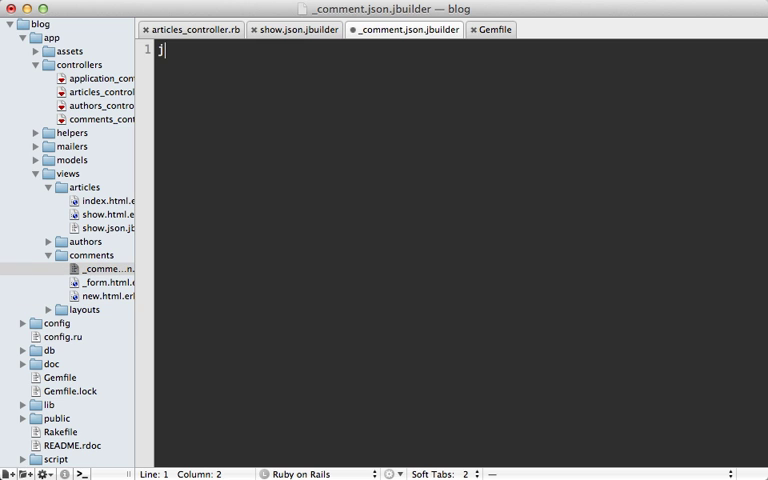
text(son.)
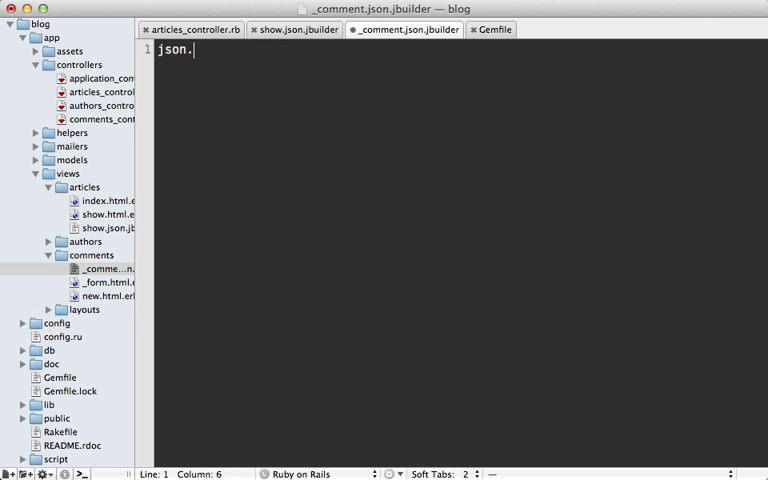
text((comment, :id, :name, :content))
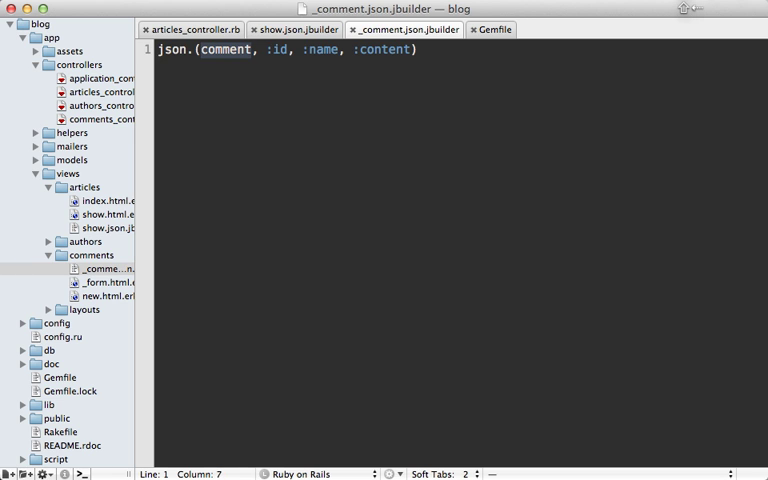
click(419, 50)
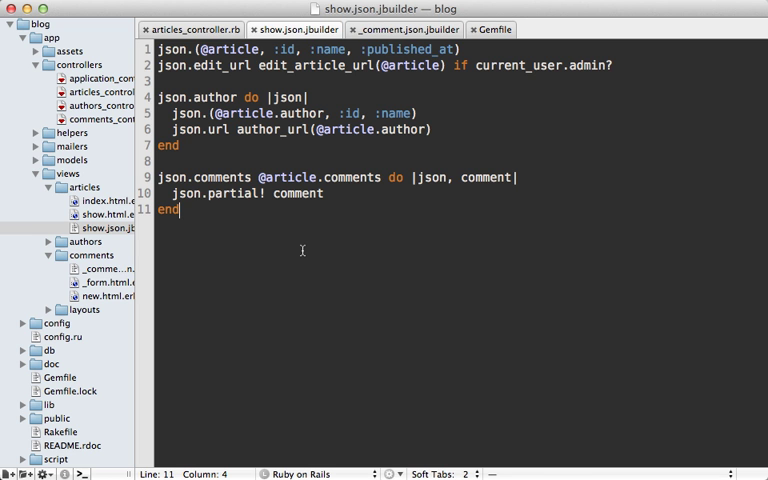
mouse_move(335, 234)
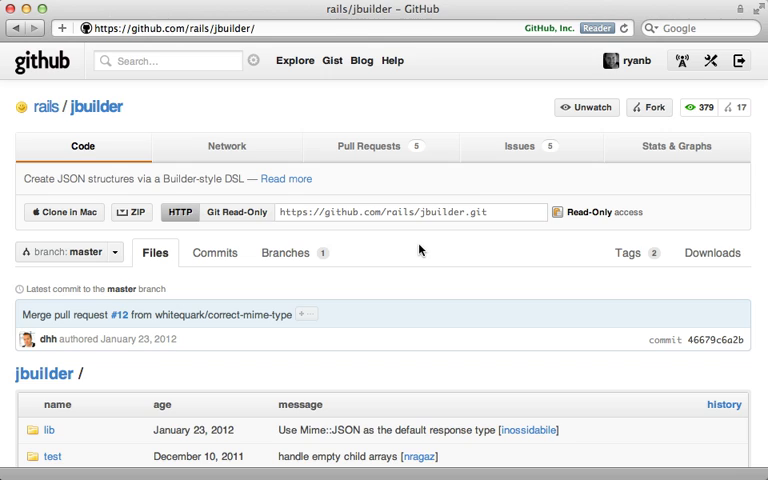
- Scroll the jbuilder README down to the partials example and the similar-libraries list such as RABL
scroll(down, 3)
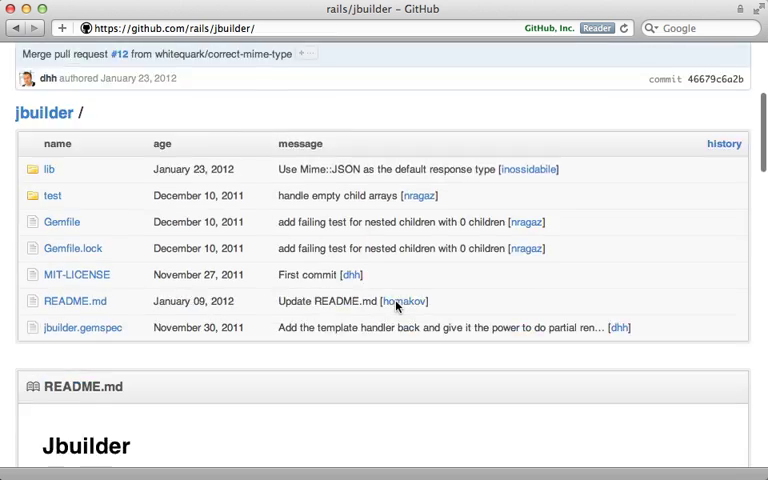
scroll(down, 3)
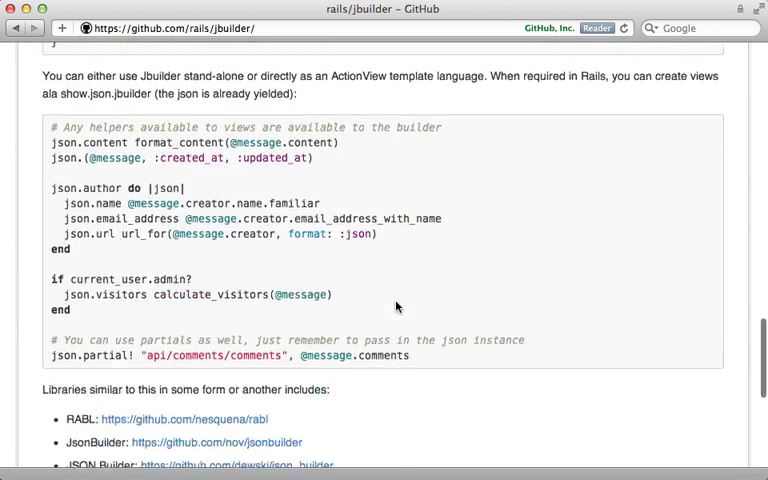
scroll(down, 3)
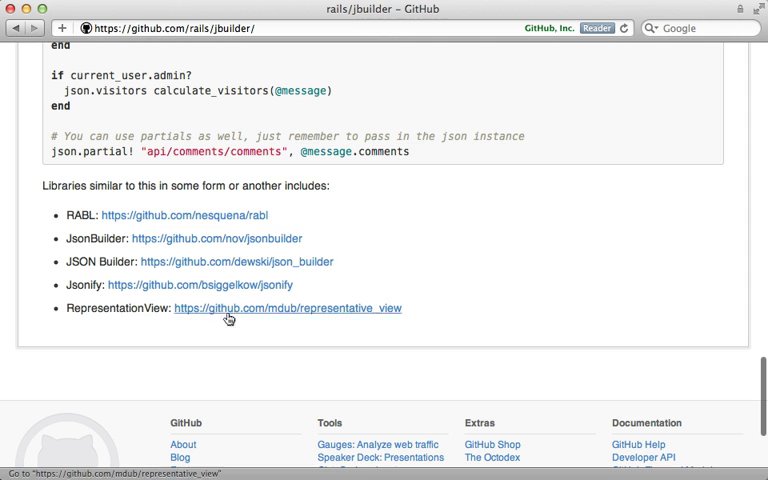
mouse_move(178, 215)
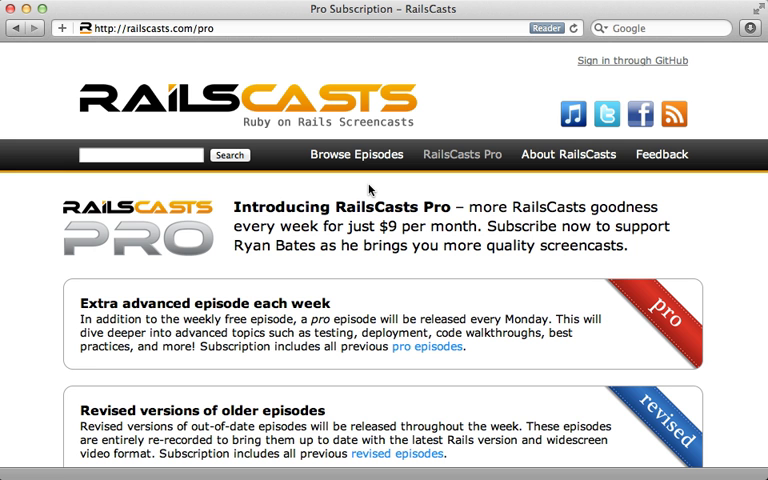
mouse_move(235, 49)
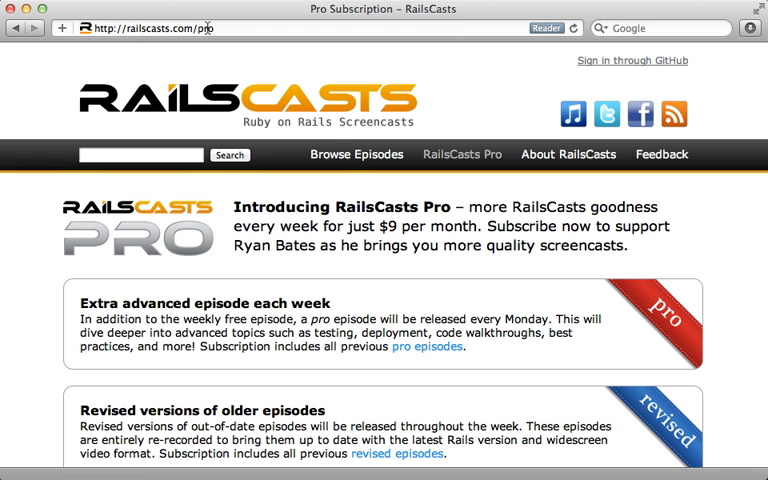
mouse_move(316, 221)
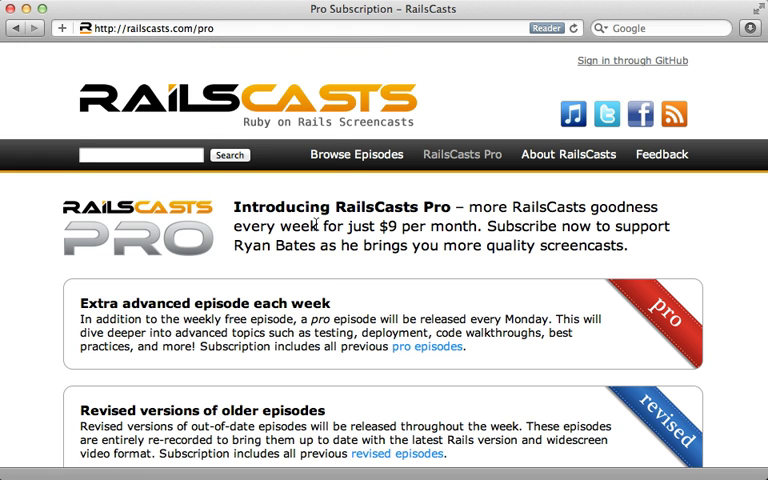
scroll(down, 3)
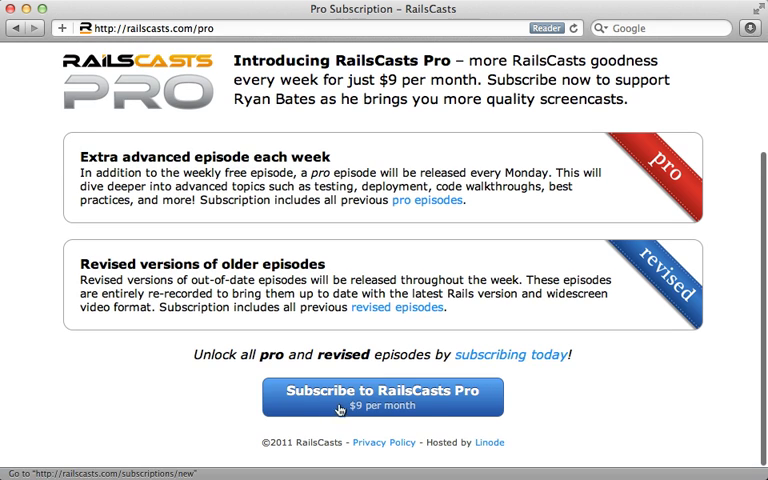